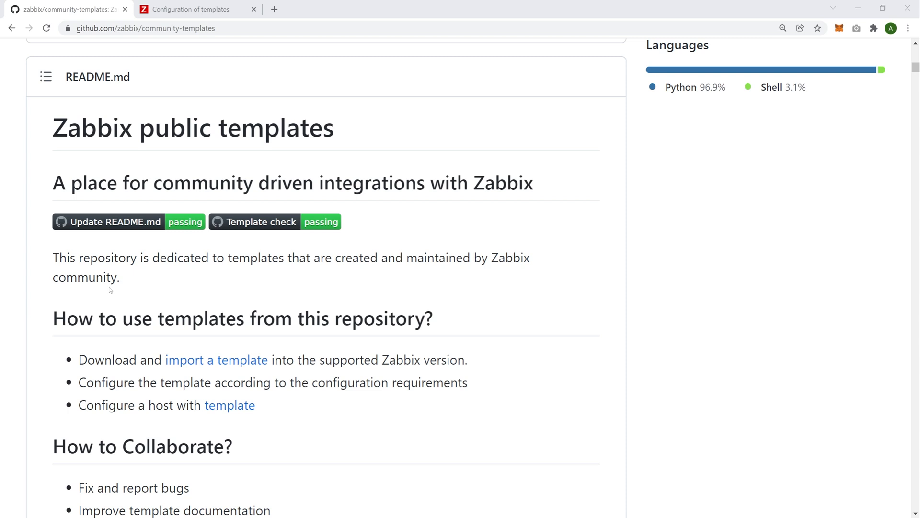
pyautogui.moveTo(112, 293)
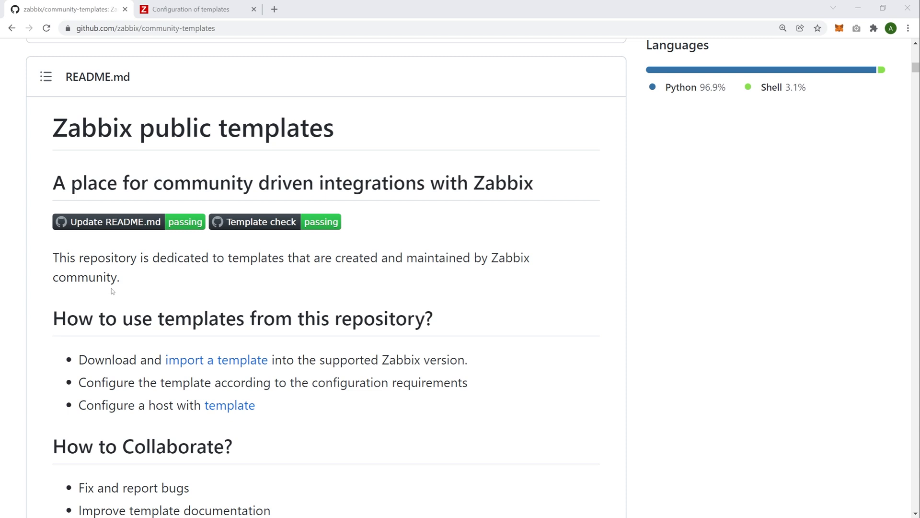
pyautogui.moveTo(148, 293)
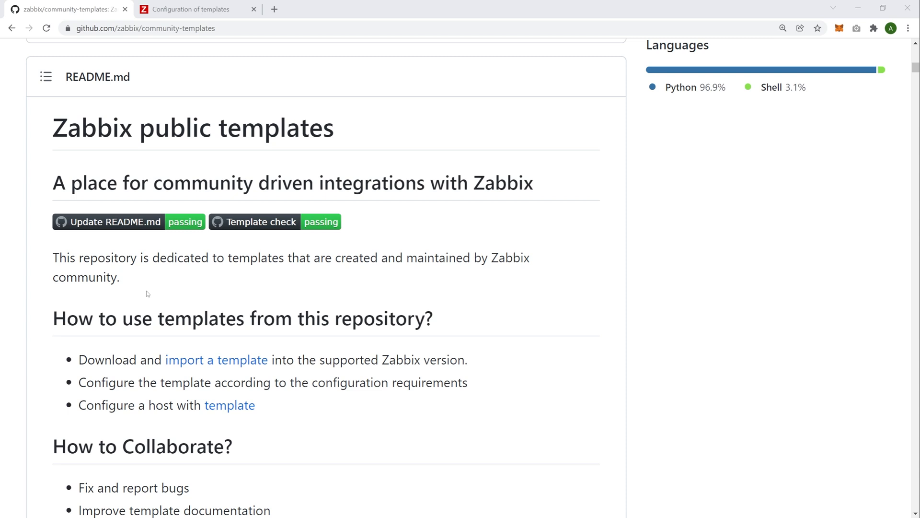
pyautogui.moveTo(158, 304)
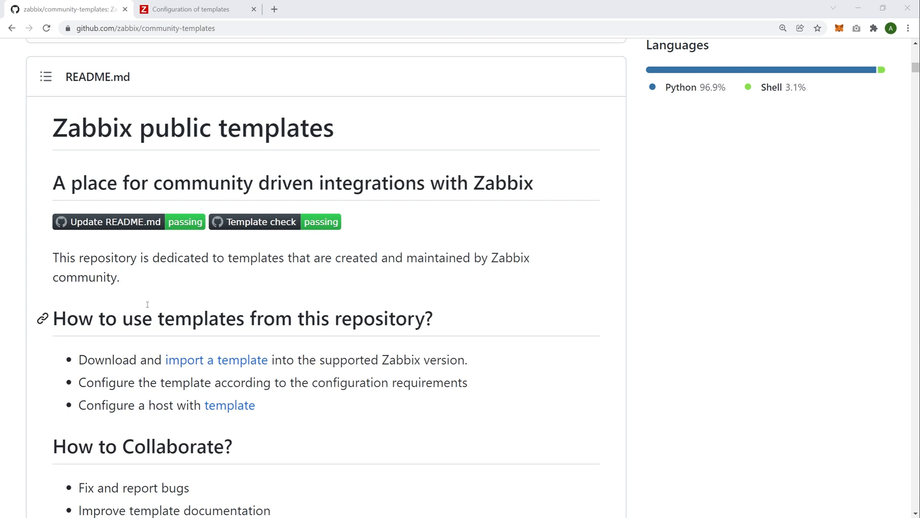
pyautogui.moveTo(149, 291)
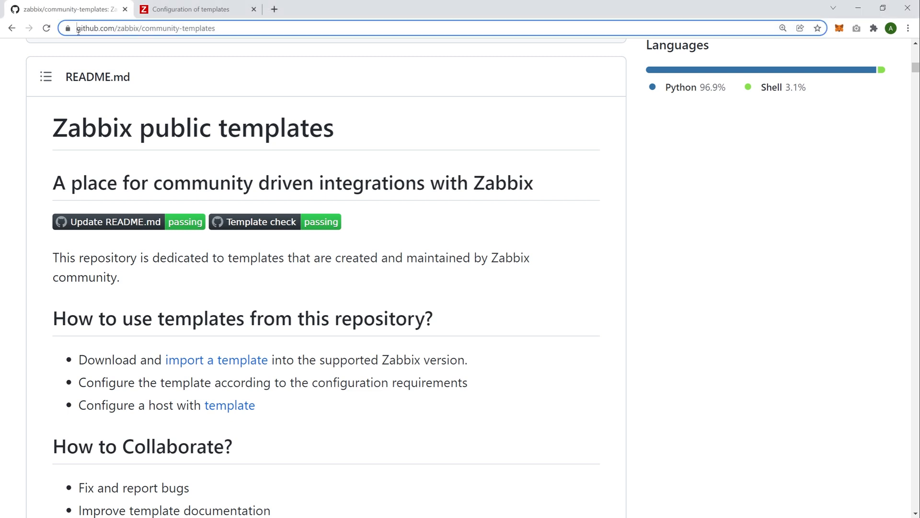
# From the repository page, follow the link into the Zabbix template guidelines documentation
pyautogui.click(146, 27)
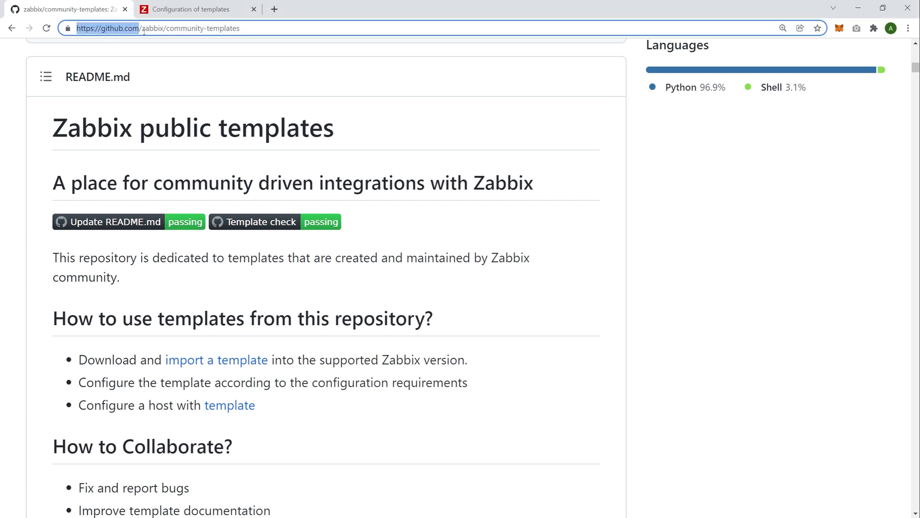
pyautogui.doubleClick(197, 27)
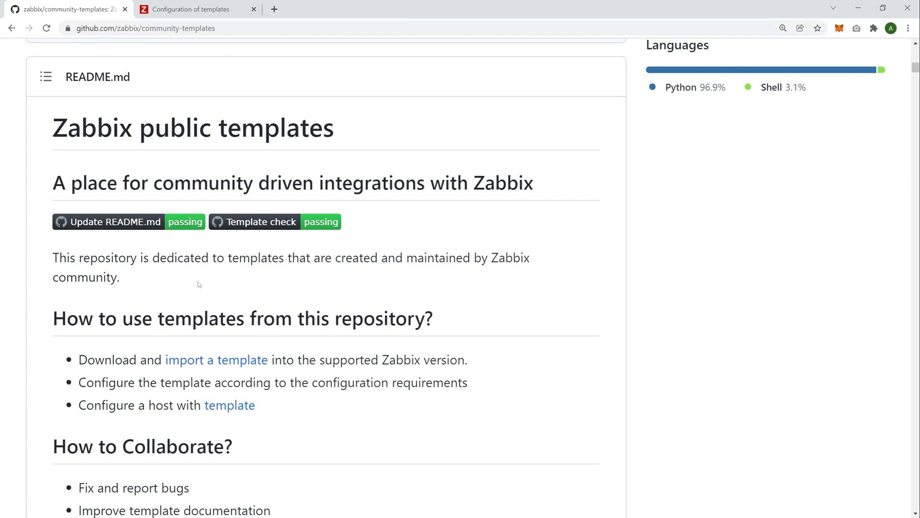
pyautogui.moveTo(240, 197)
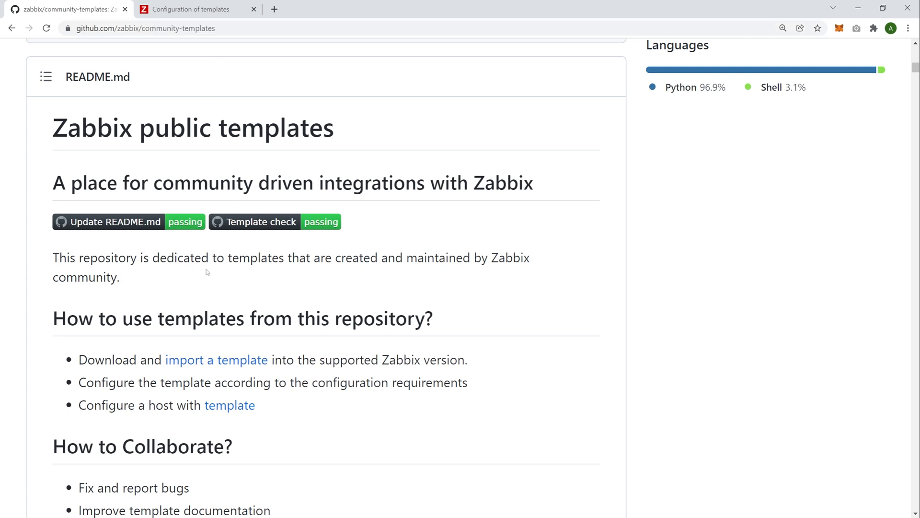
pyautogui.moveTo(191, 308)
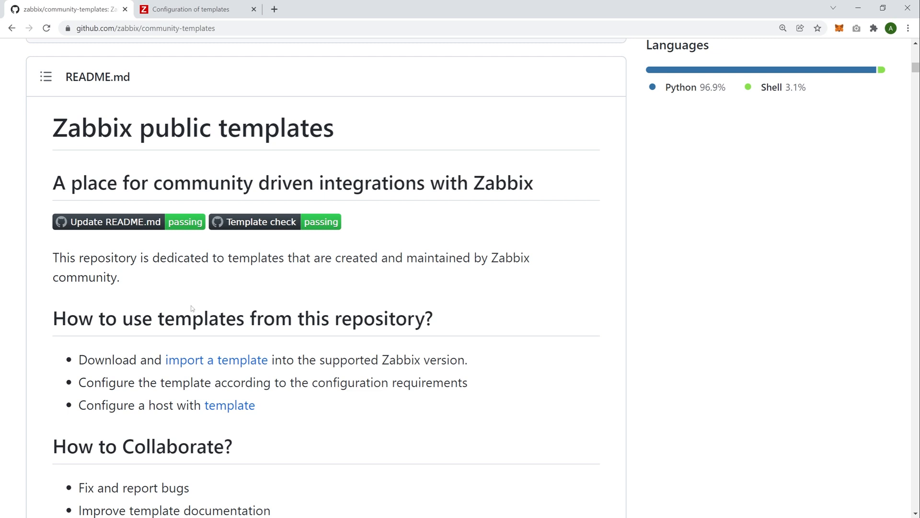
pyautogui.moveTo(150, 283)
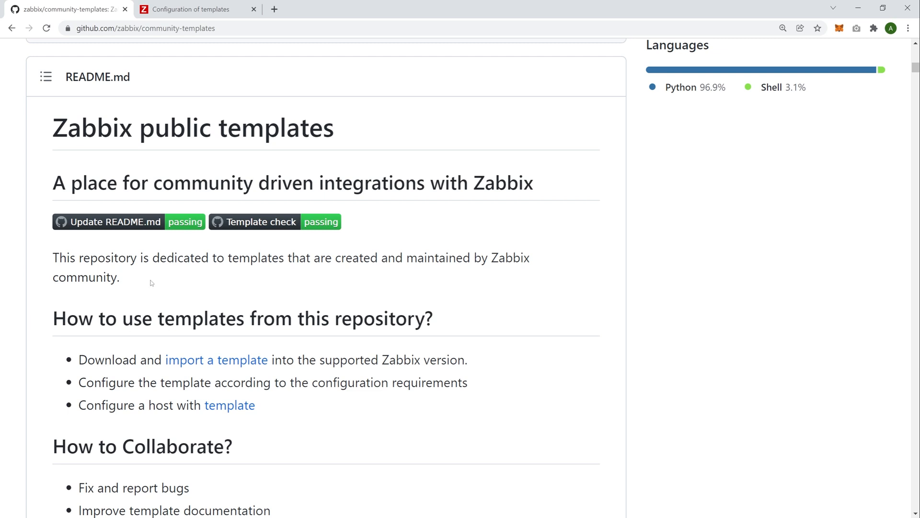
pyautogui.moveTo(151, 285)
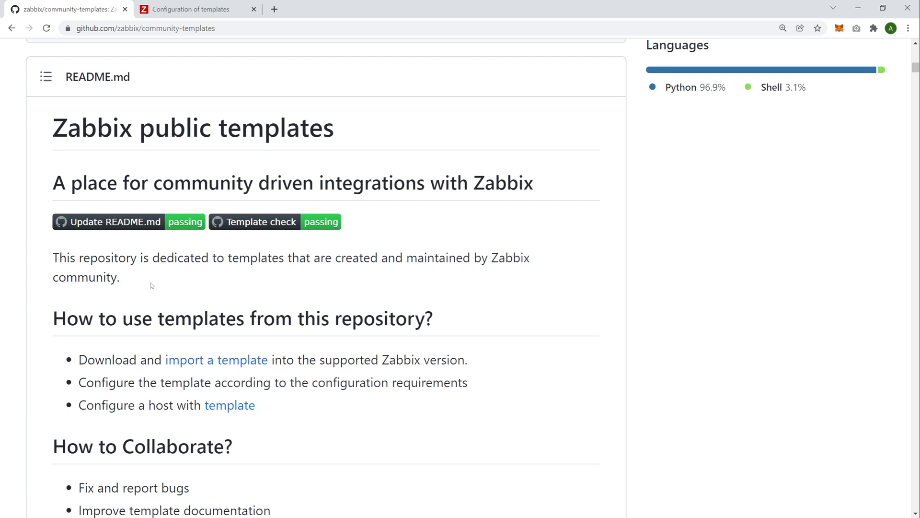
pyautogui.moveTo(130, 351)
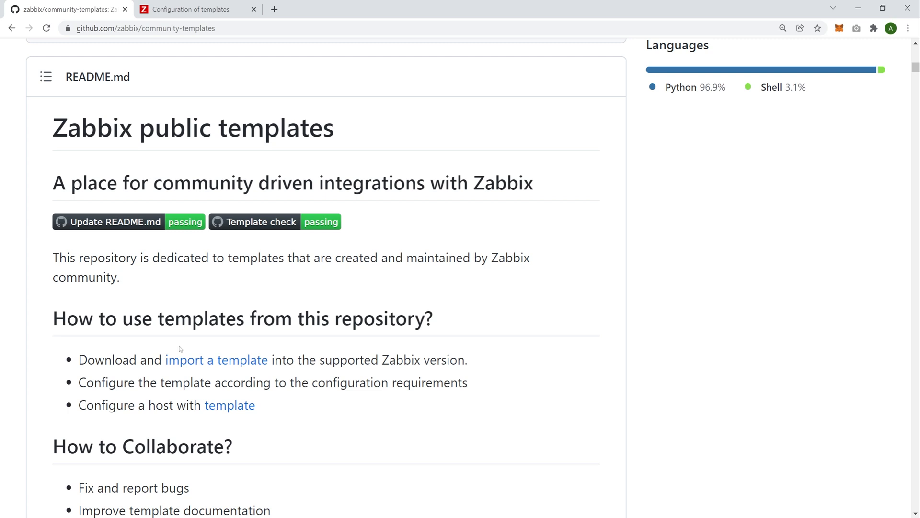
pyautogui.moveTo(176, 348)
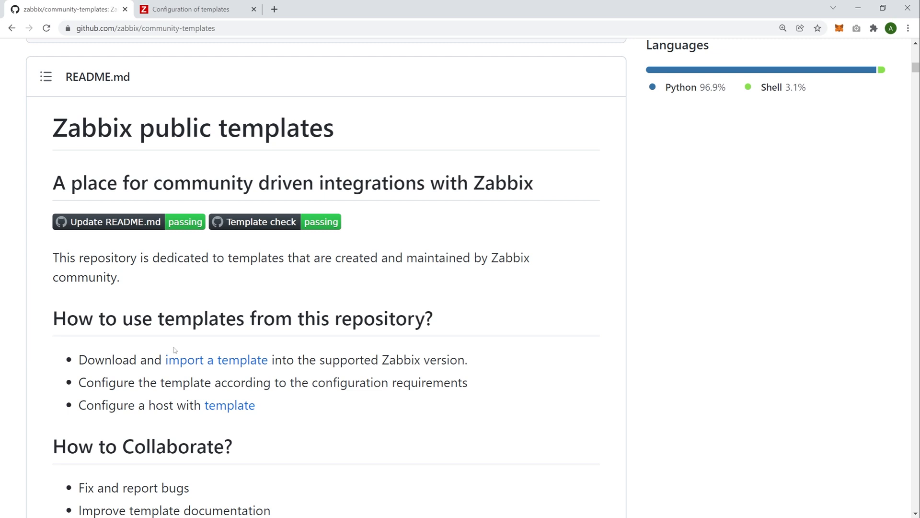
pyautogui.moveTo(215, 359)
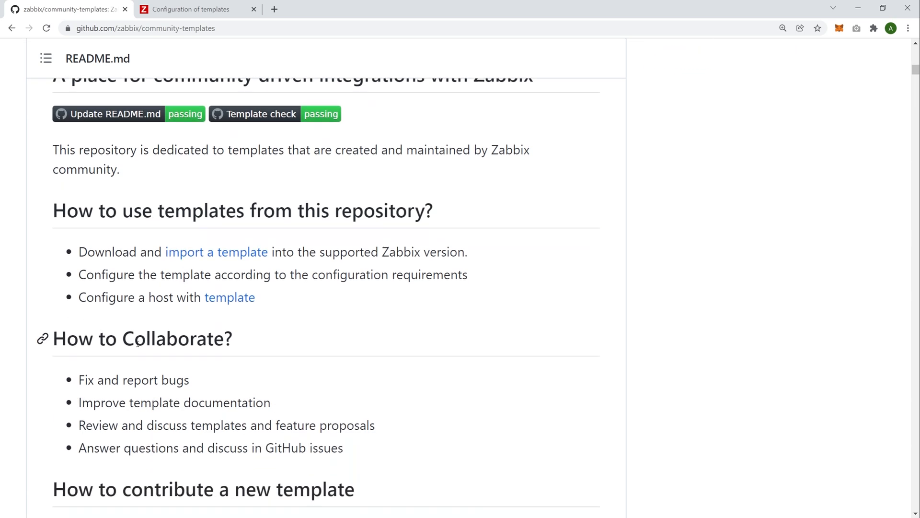
pyautogui.scroll(-3)
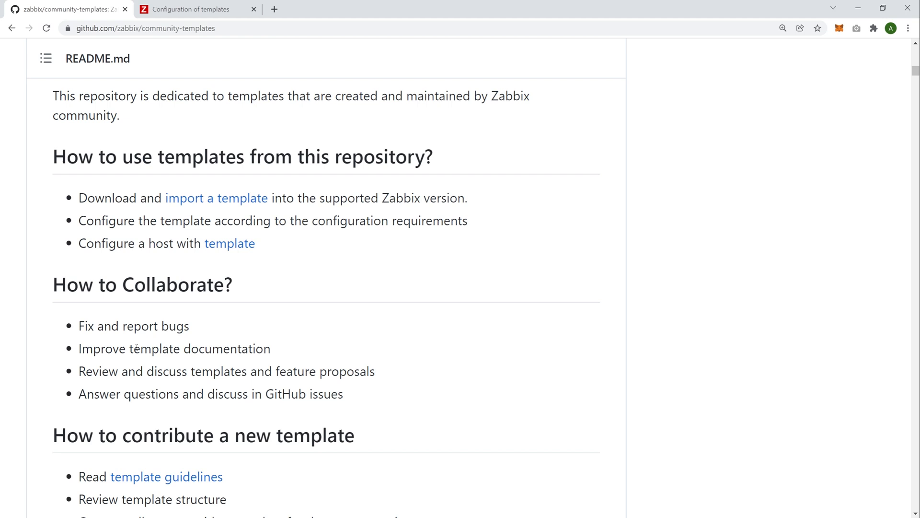
pyautogui.scroll(-3)
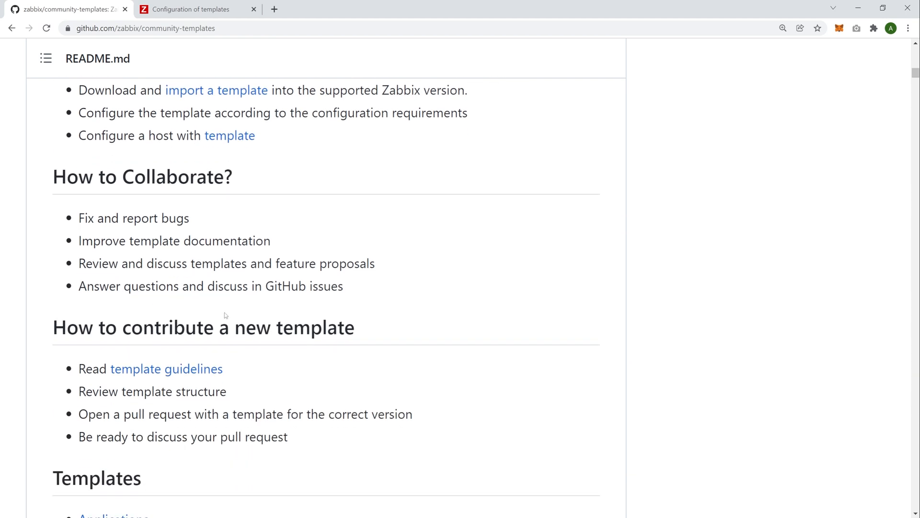
pyautogui.moveTo(166, 368)
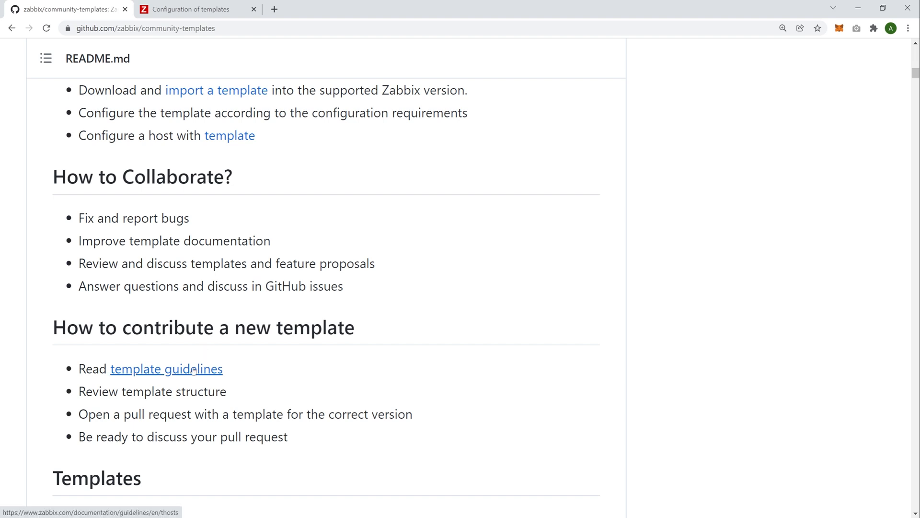
pyautogui.click(165, 368)
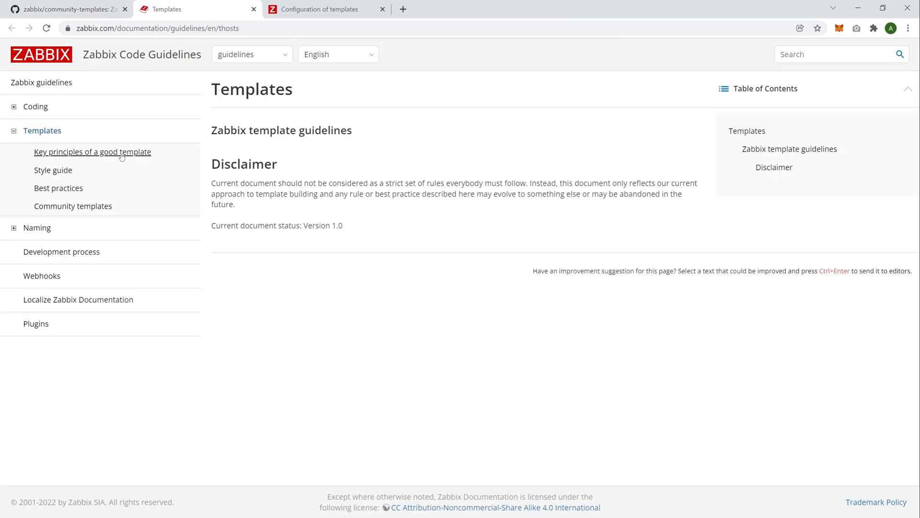
pyautogui.moveTo(102, 158)
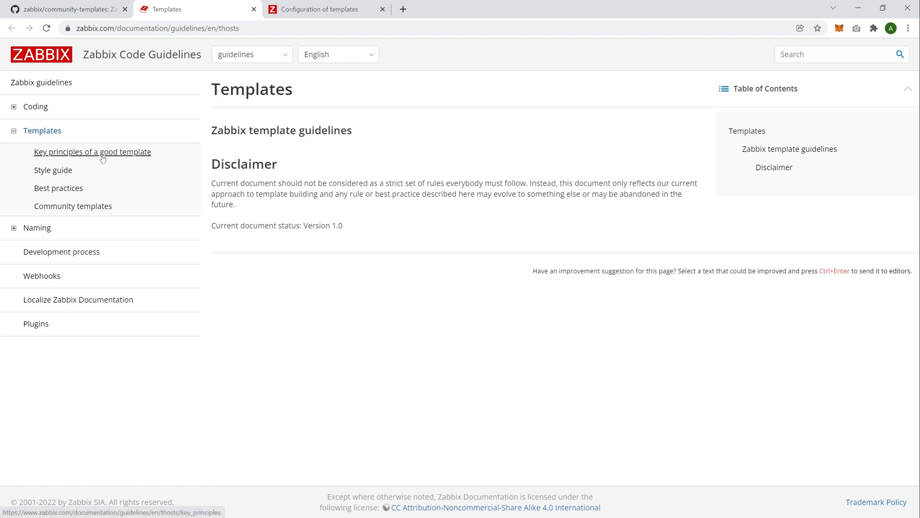
# Read through Key principles, Style guide, Best practices and finish on Community templates
pyautogui.click(92, 151)
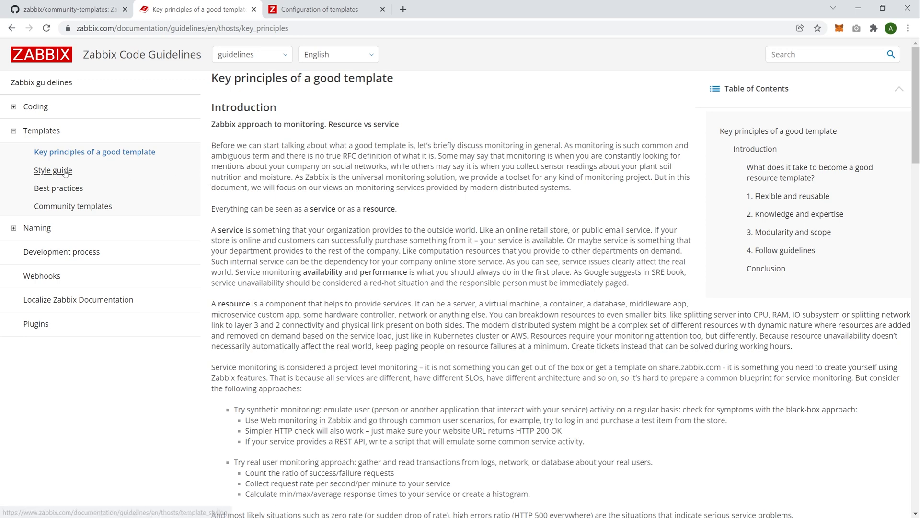
pyautogui.click(53, 170)
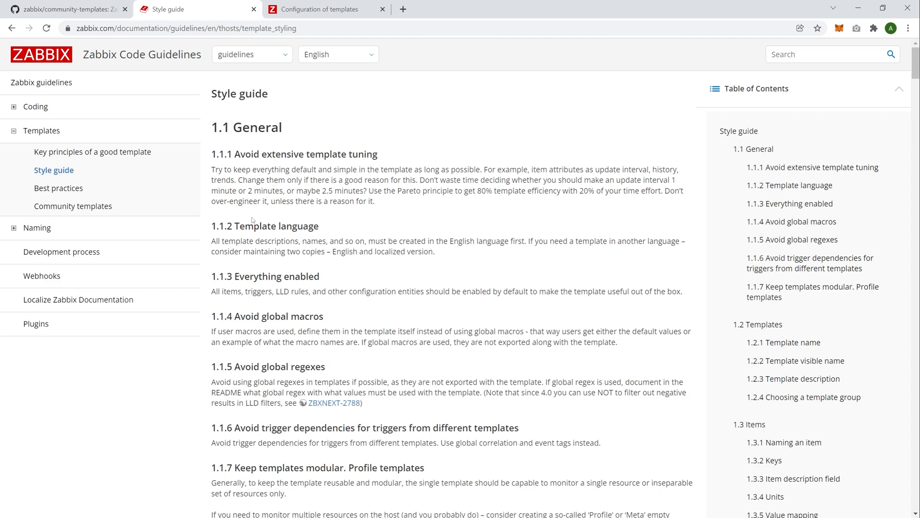
pyautogui.click(59, 188)
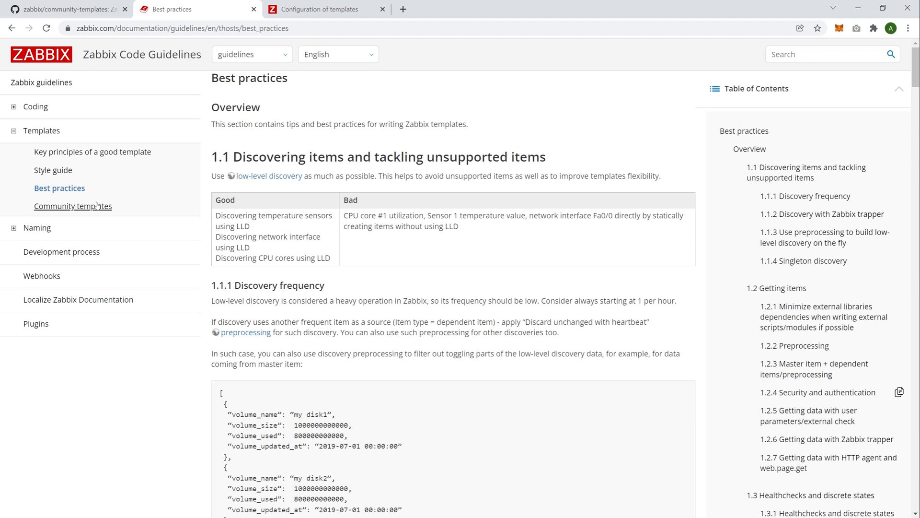
pyautogui.click(73, 206)
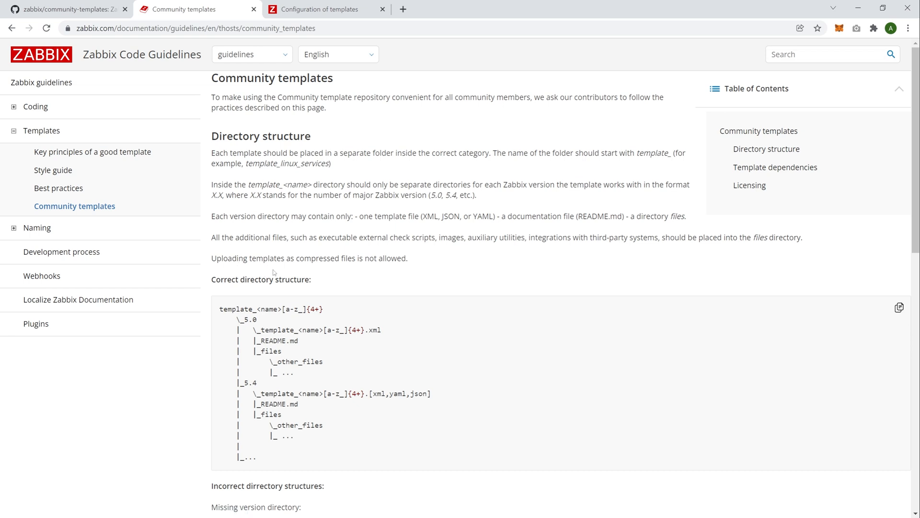
pyautogui.moveTo(270, 320)
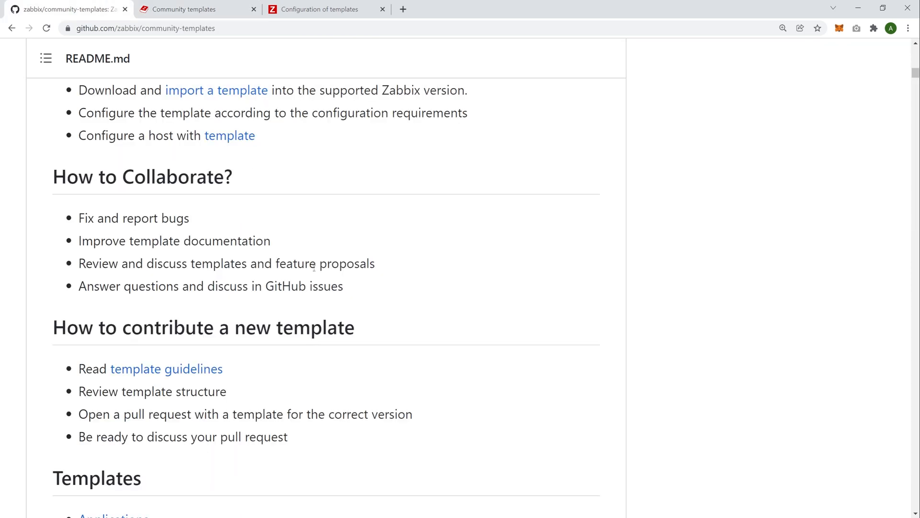
# Search the README for 'coros' and open the CoroSync-Ring-0 template folder
pyautogui.scroll(-3)
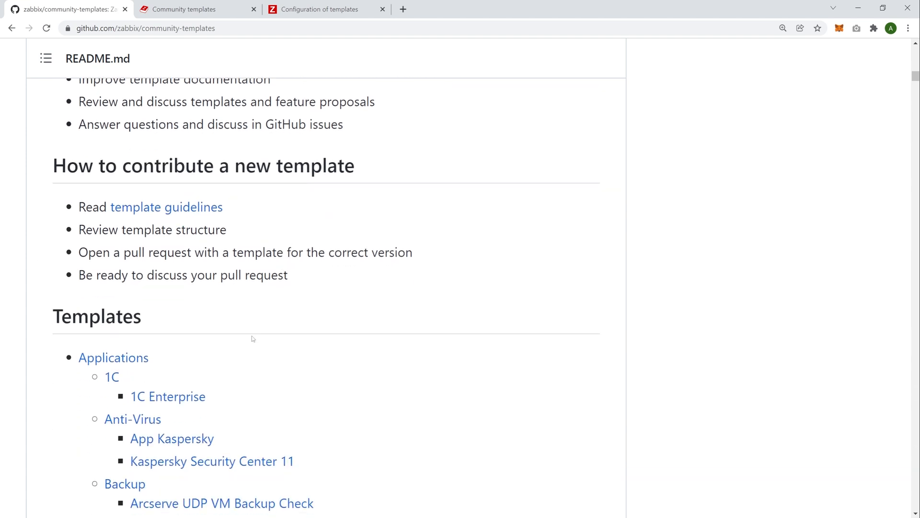
pyautogui.scroll(-3)
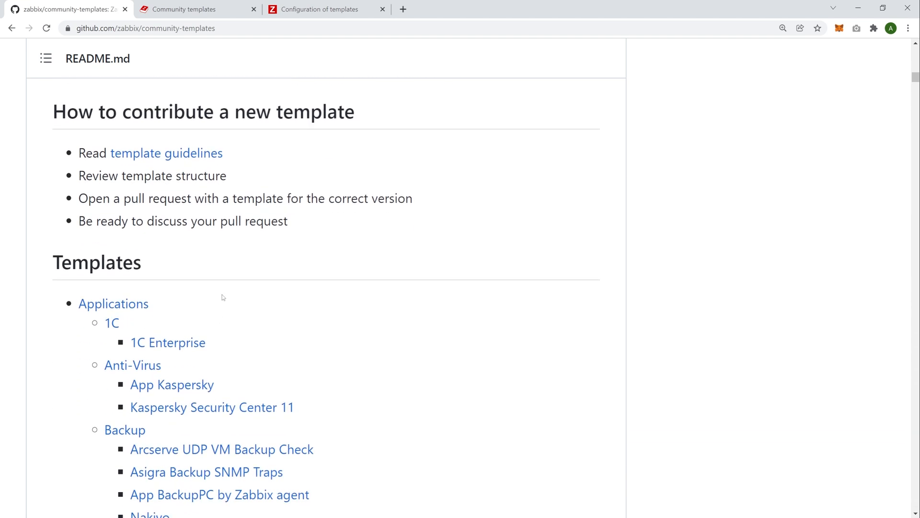
pyautogui.scroll(-3)
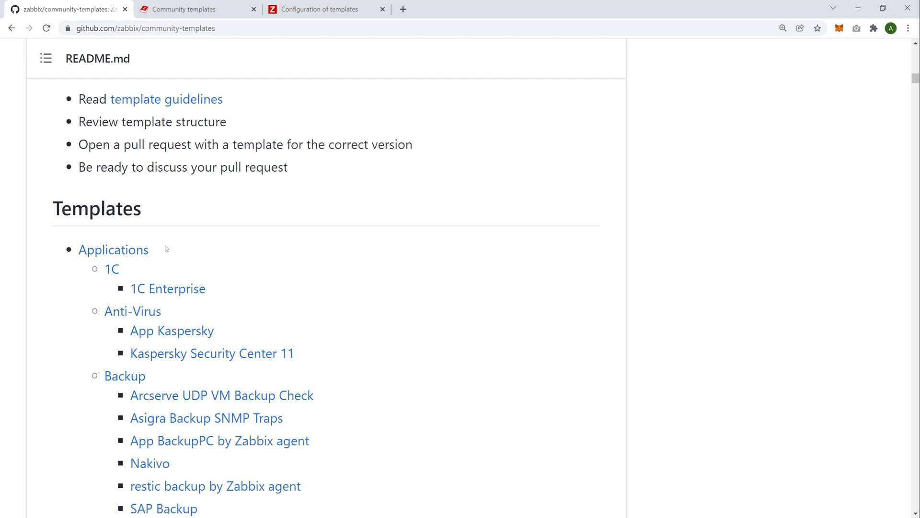
pyautogui.moveTo(111, 269)
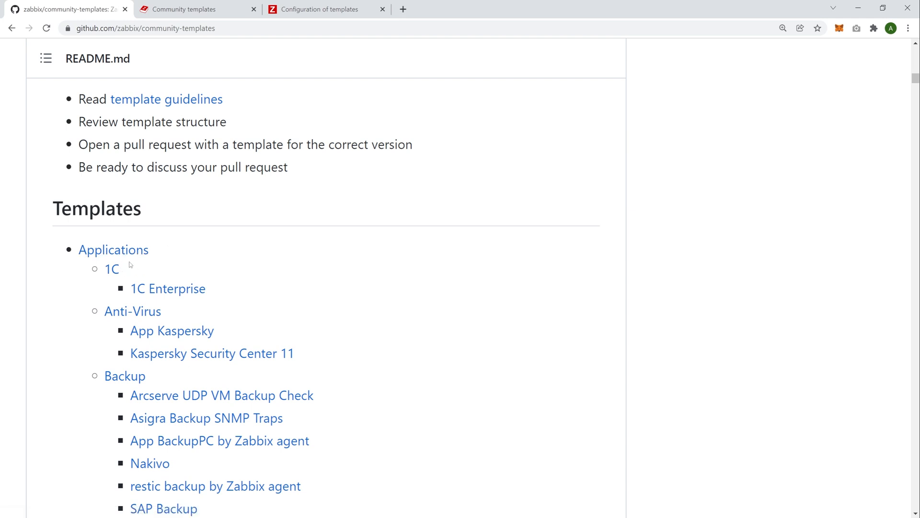
pyautogui.moveTo(385, 321)
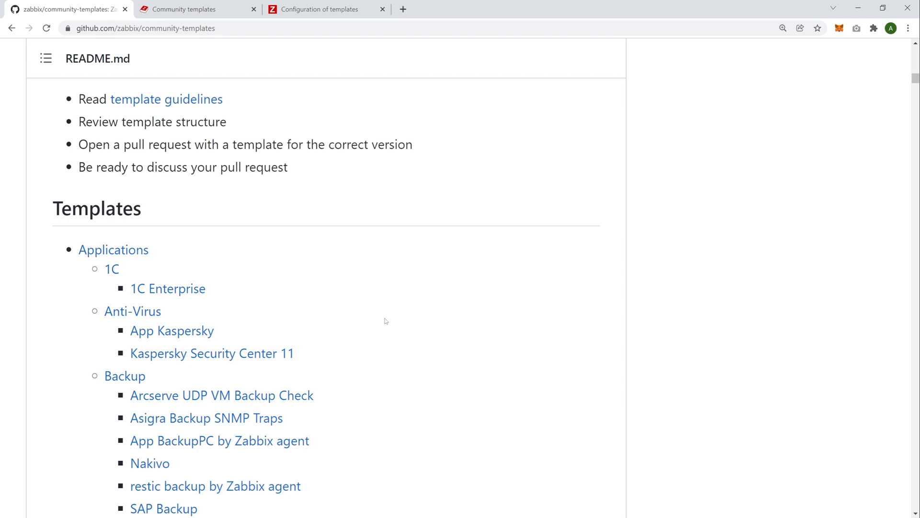
pyautogui.moveTo(359, 380)
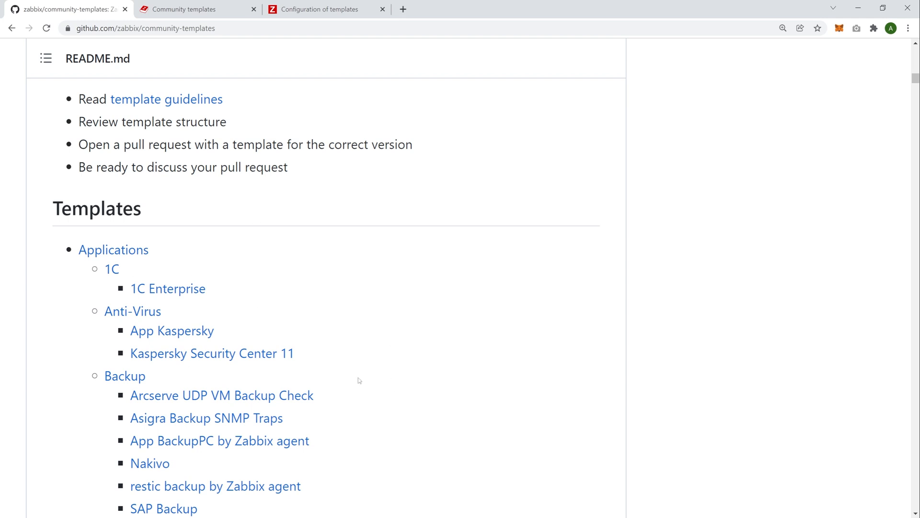
pyautogui.moveTo(317, 402)
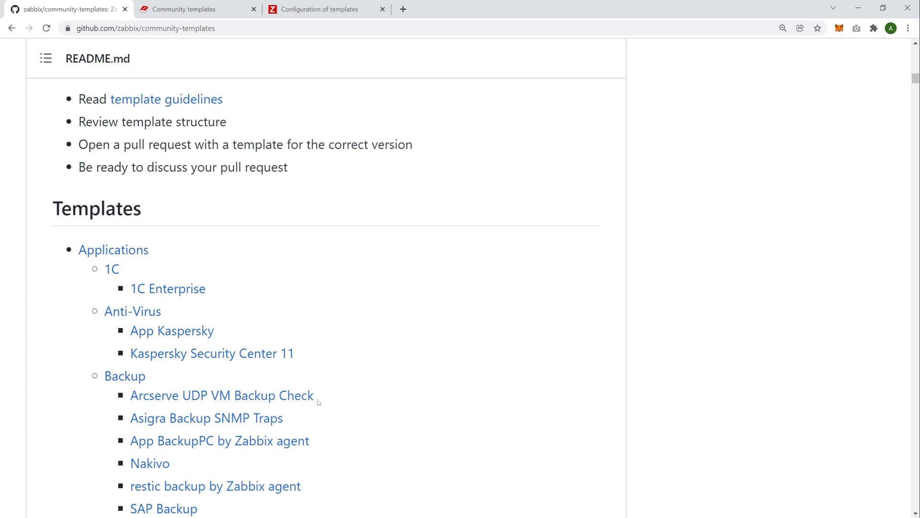
pyautogui.moveTo(280, 371)
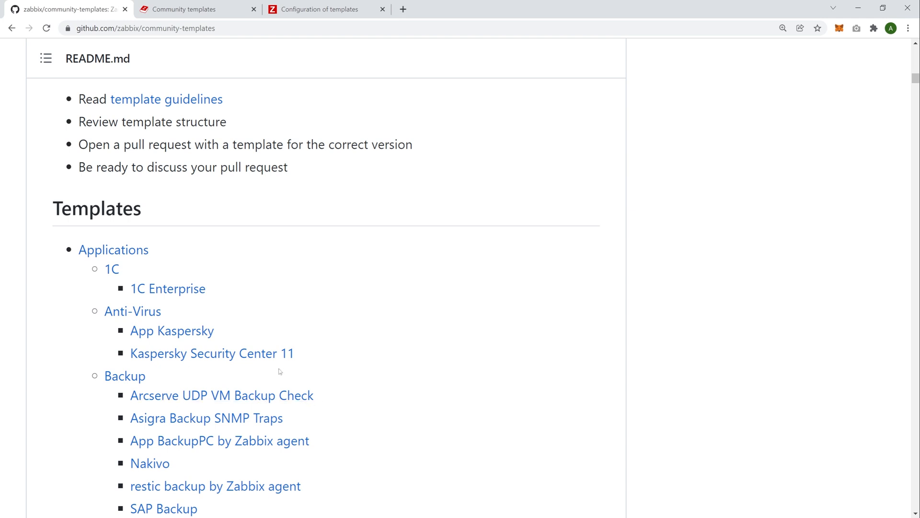
pyautogui.write('coros')
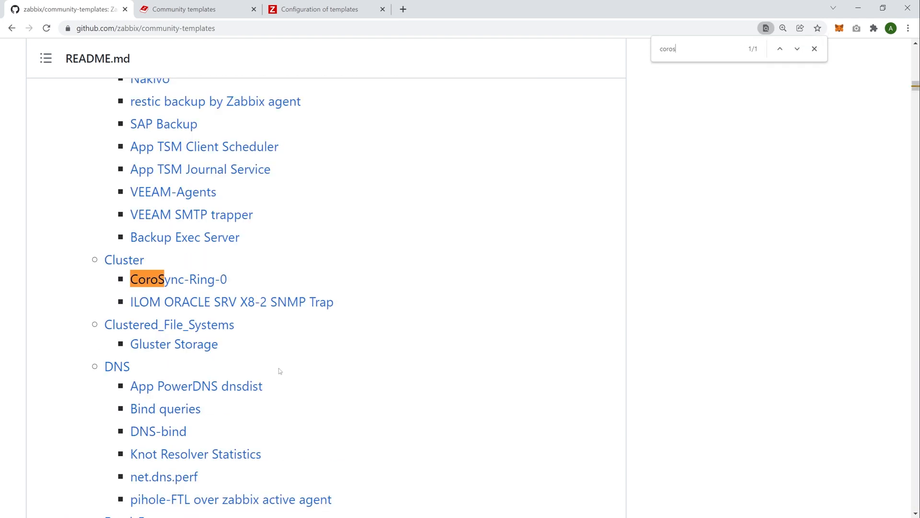
pyautogui.moveTo(209, 285)
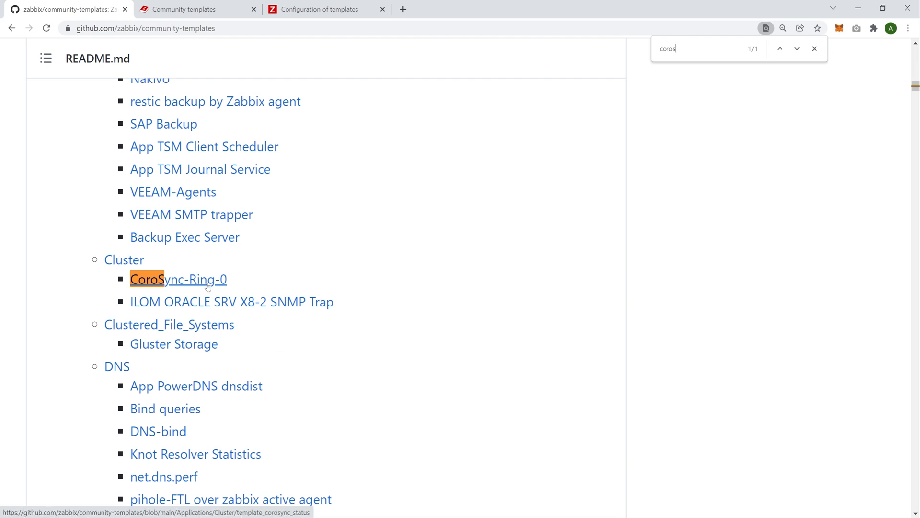
pyautogui.click(178, 279)
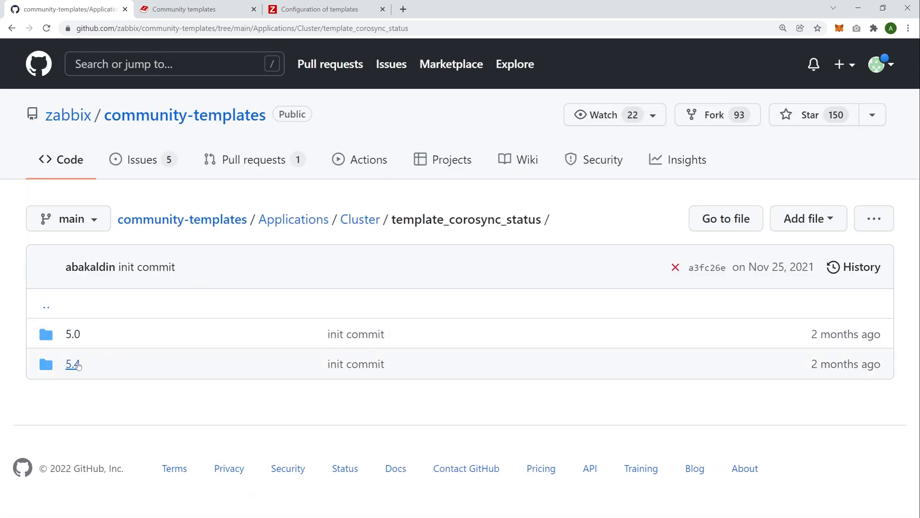
pyautogui.moveTo(72, 365)
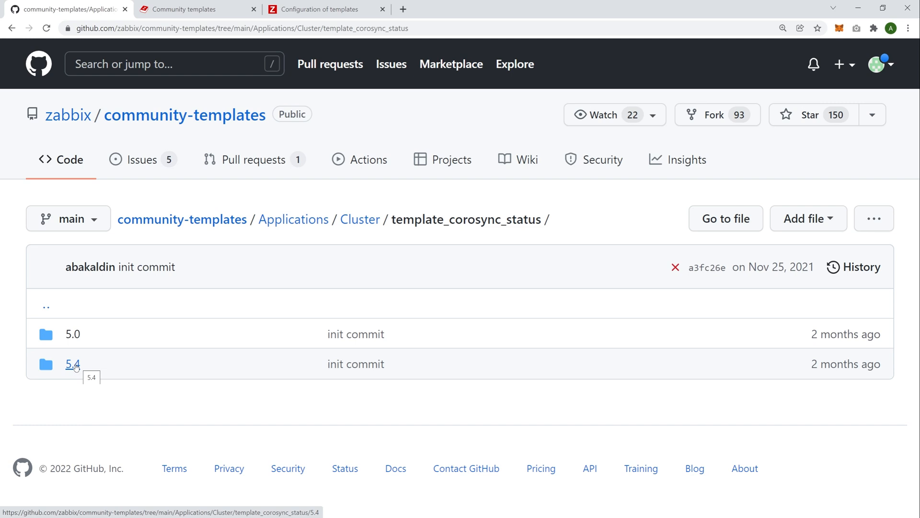
# Open the template's 5.4 version folder and read its rendered README overview
pyautogui.click(72, 363)
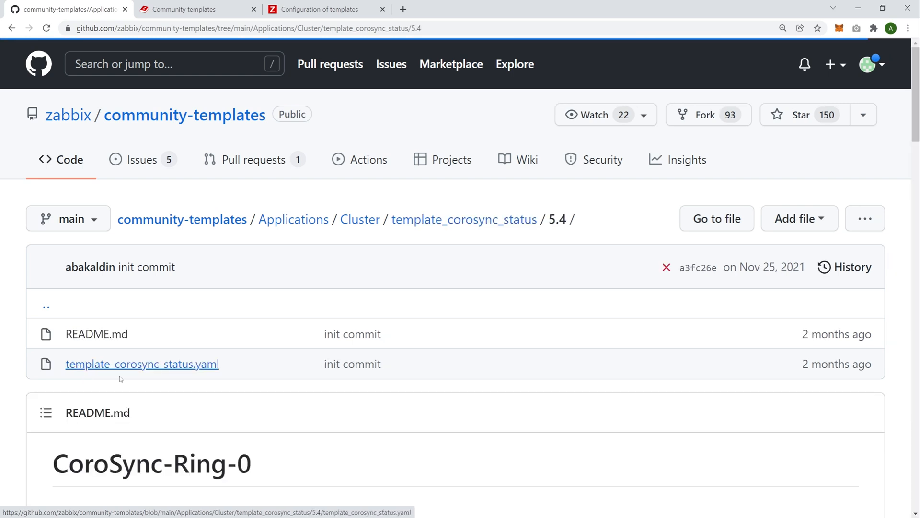
pyautogui.scroll(-3)
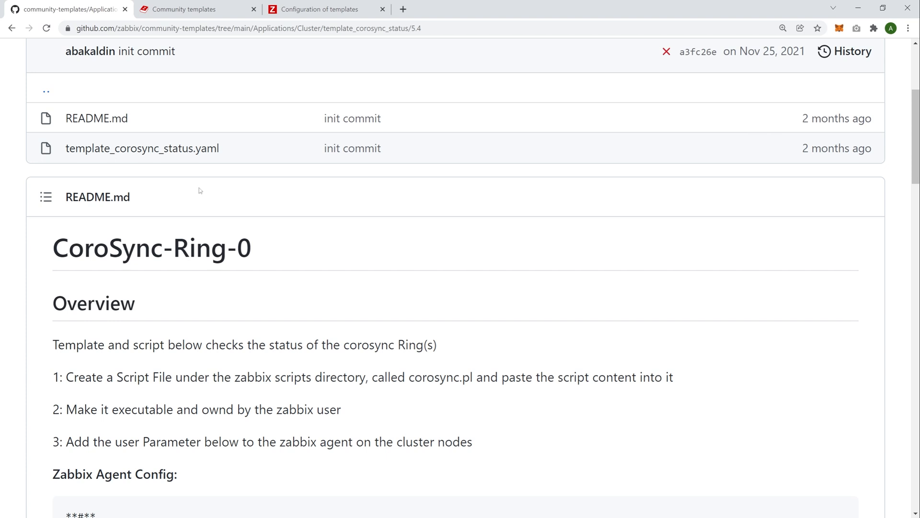
pyautogui.moveTo(166, 202)
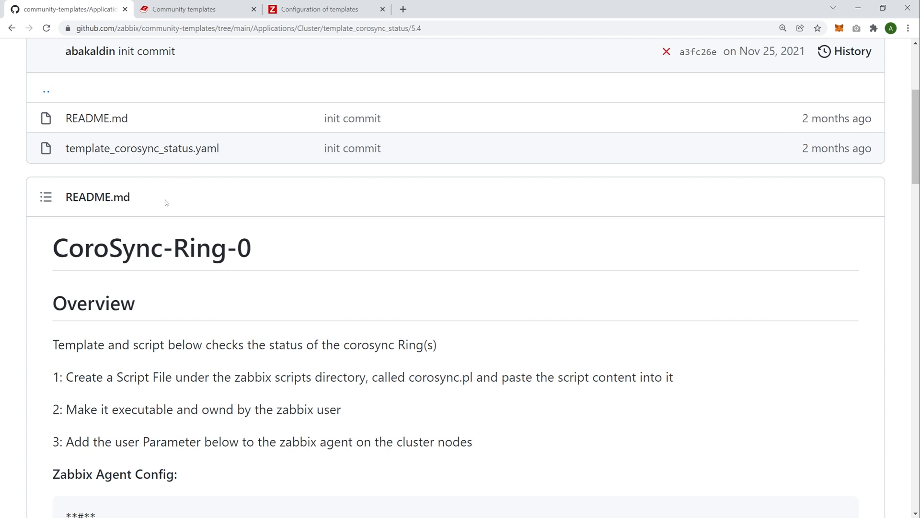
pyautogui.moveTo(178, 178)
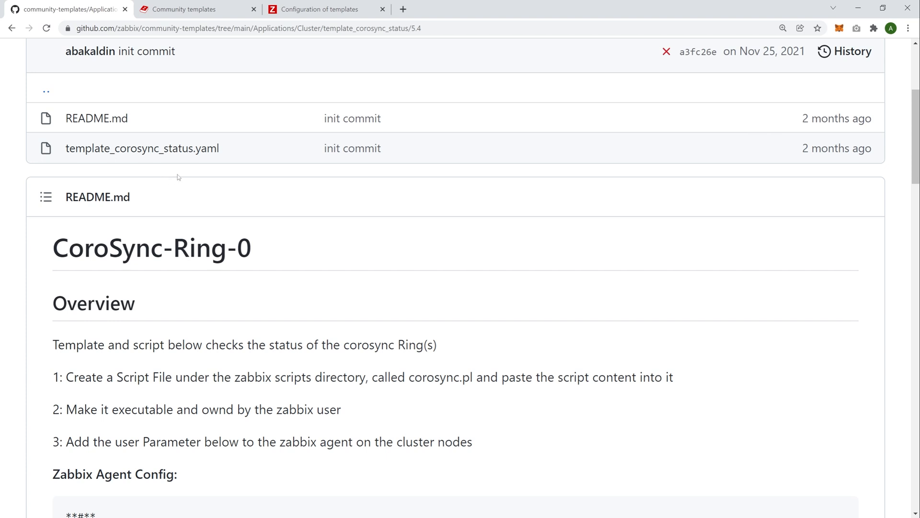
pyautogui.moveTo(205, 326)
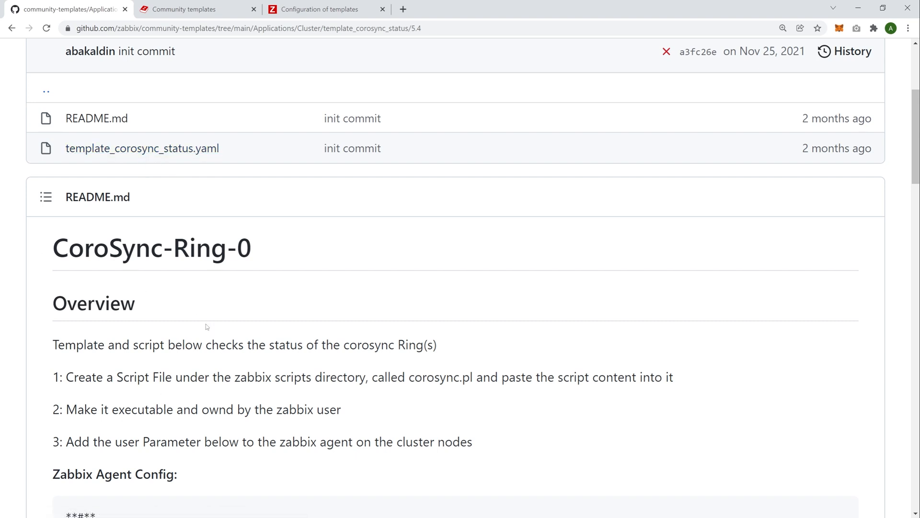
pyautogui.moveTo(172, 171)
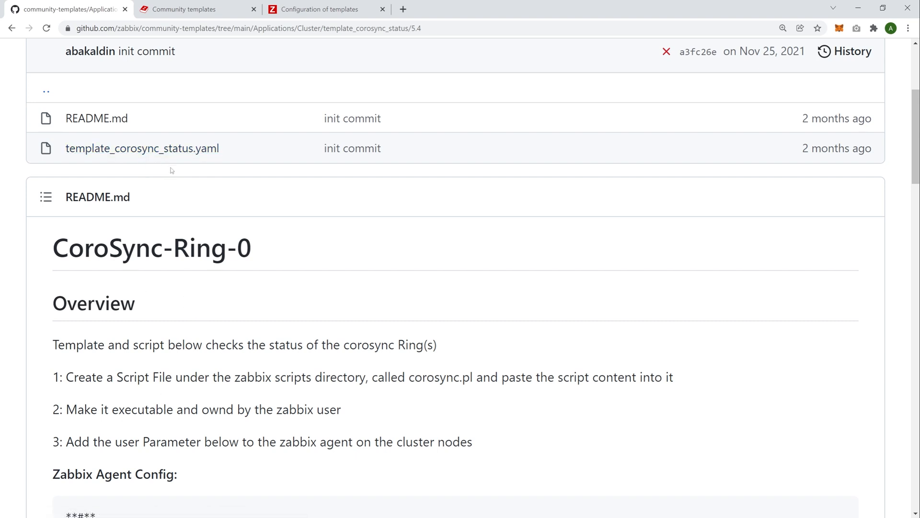
# Save template_corosync_status.yaml into the Downloads\Templates folder
pyautogui.click(142, 147)
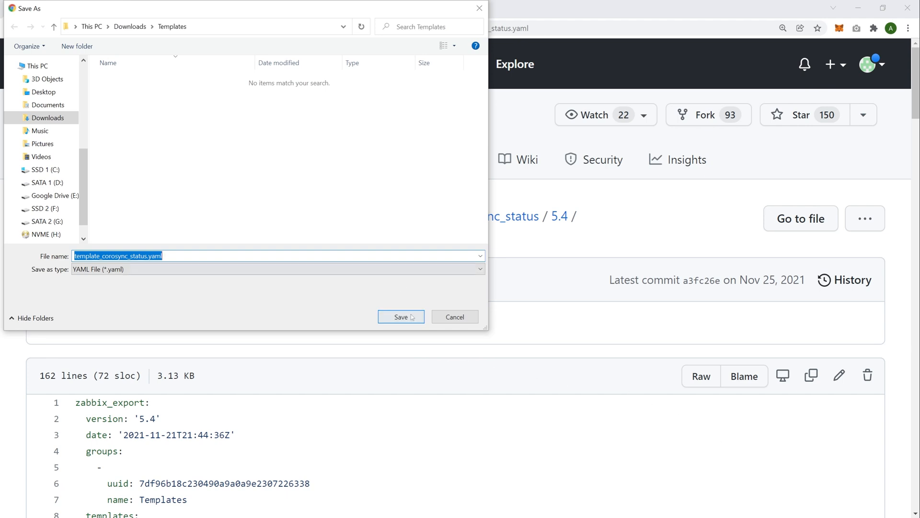
pyautogui.click(400, 316)
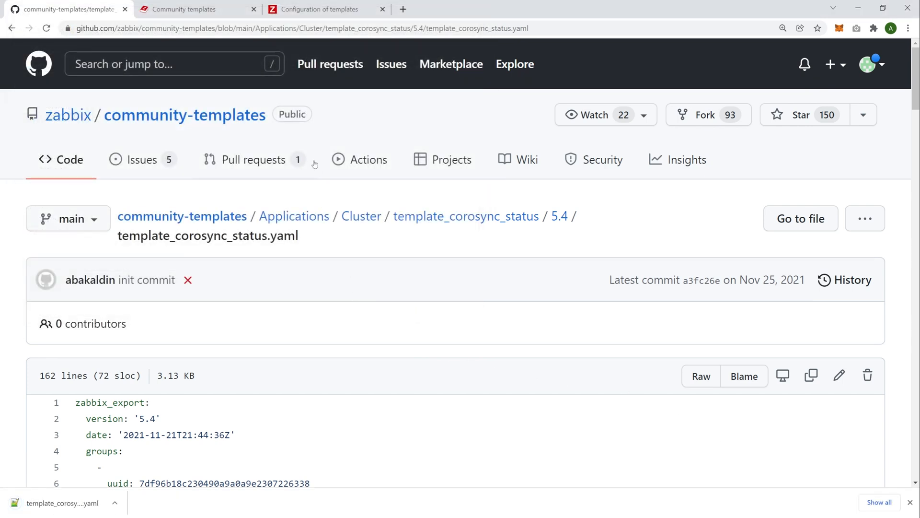
# In Zabbix templates configuration, import the downloaded corosync yaml file to reach the preview
pyautogui.click(323, 9)
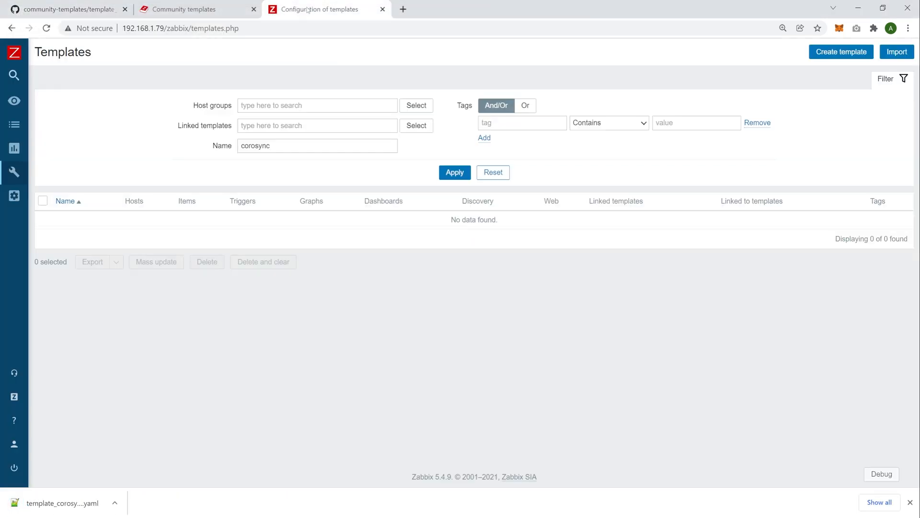
pyautogui.click(896, 51)
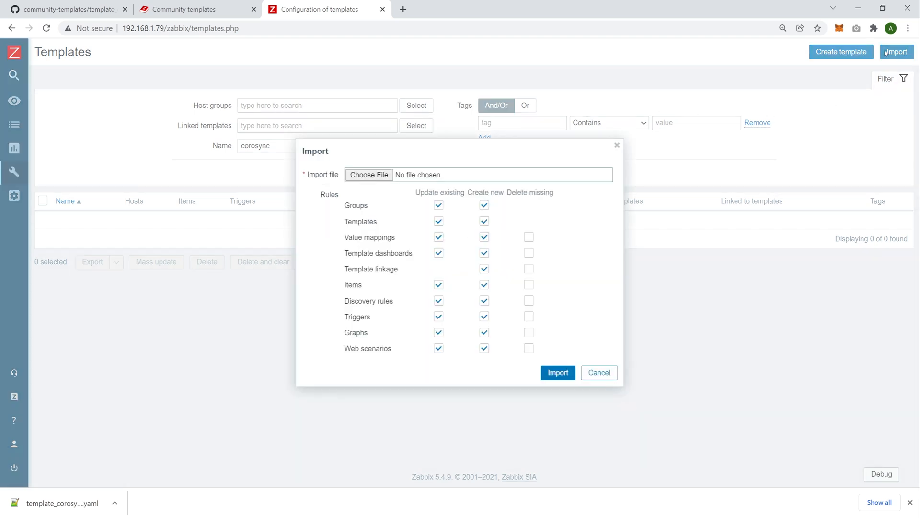
pyautogui.click(368, 175)
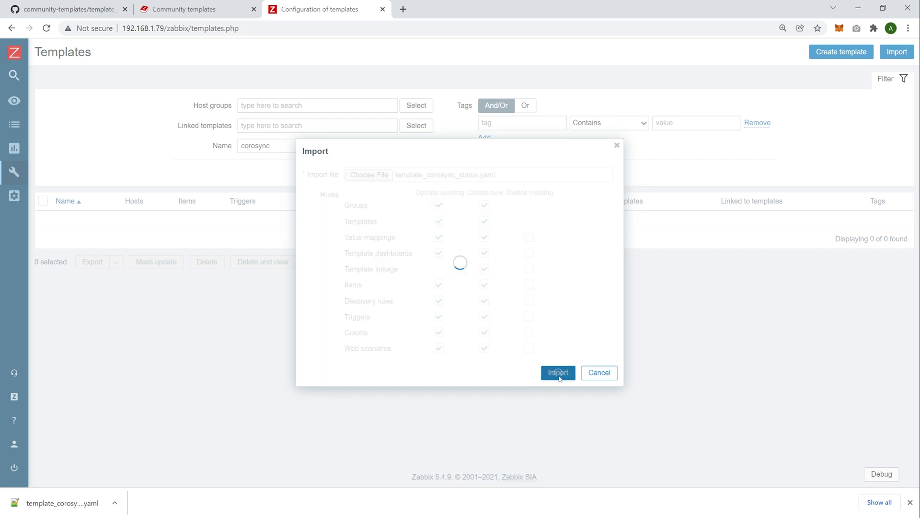
pyautogui.click(557, 372)
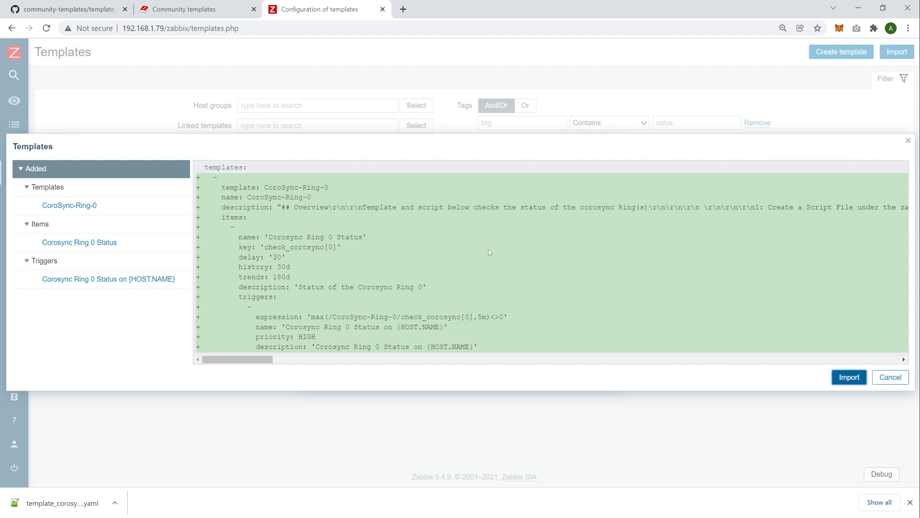
pyautogui.moveTo(241, 231)
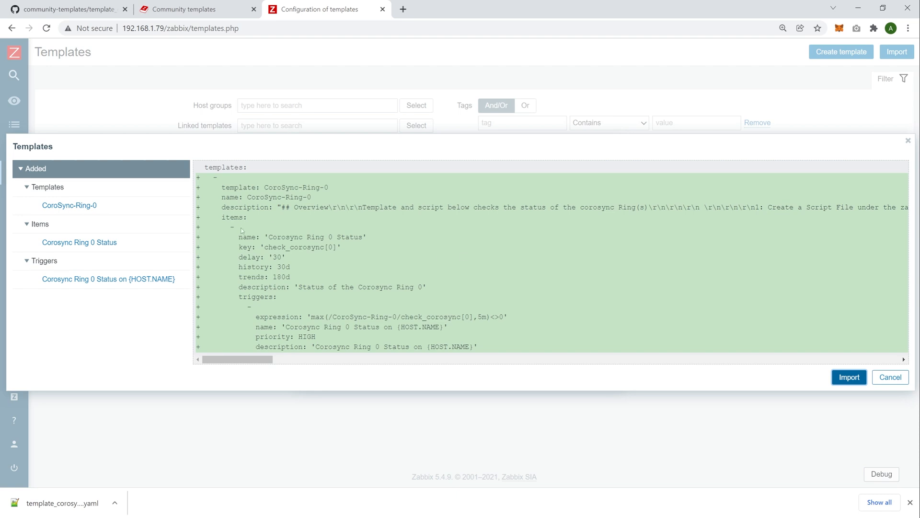
pyautogui.moveTo(292, 221)
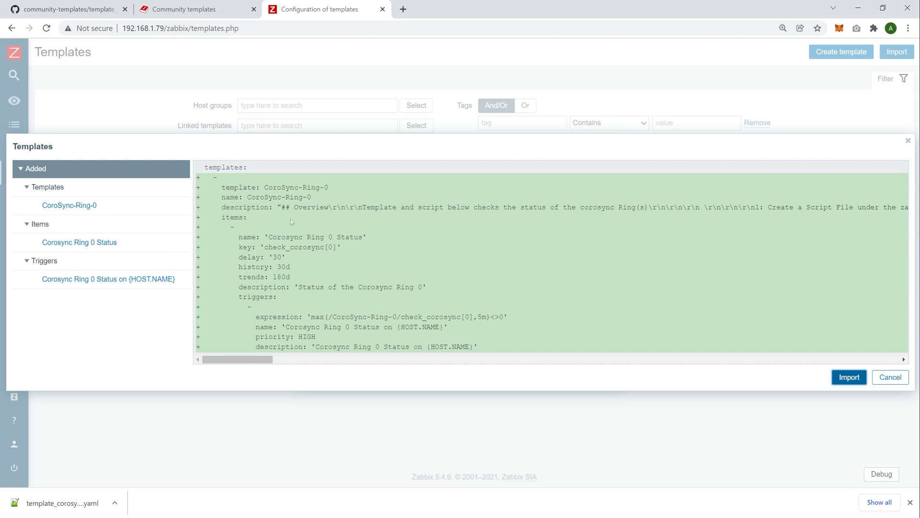
pyautogui.moveTo(111, 214)
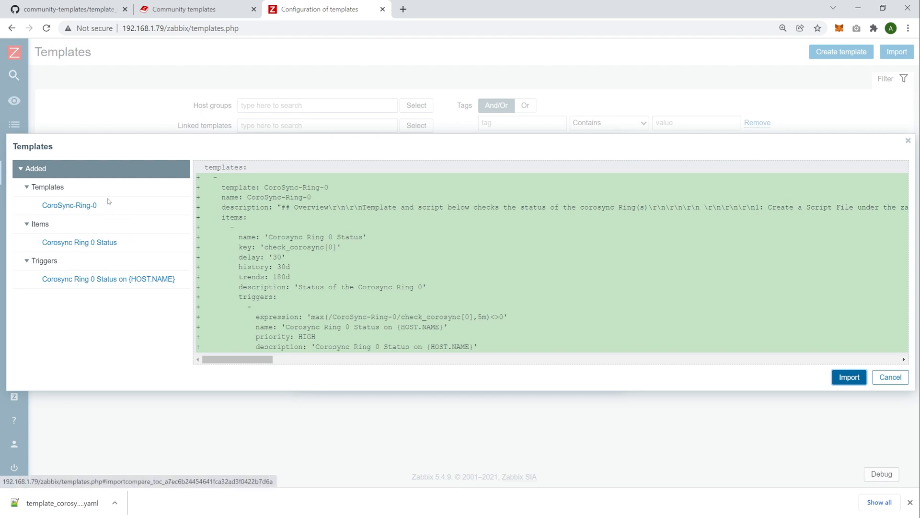
pyautogui.moveTo(417, 250)
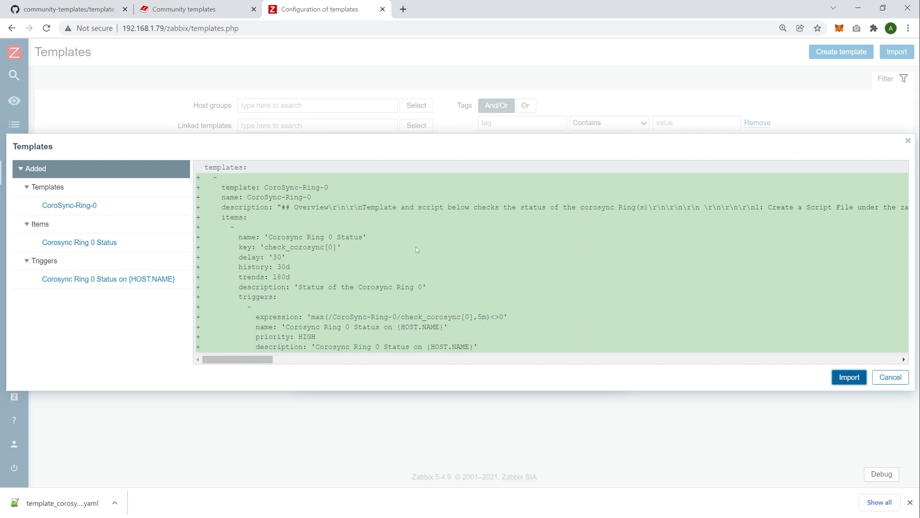
# Confirm the import, adding CoroSync-Ring-0 with its Ring 0 Status item and trigger
pyautogui.click(848, 377)
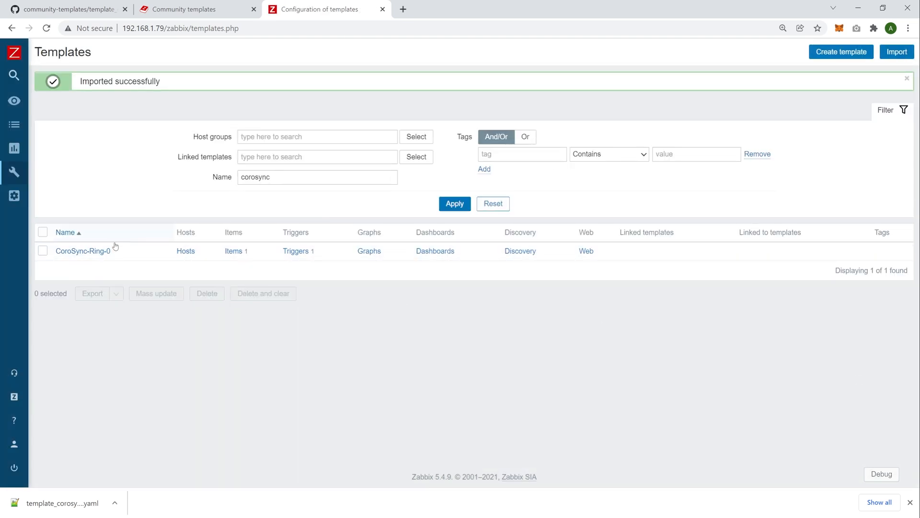
pyautogui.moveTo(126, 250)
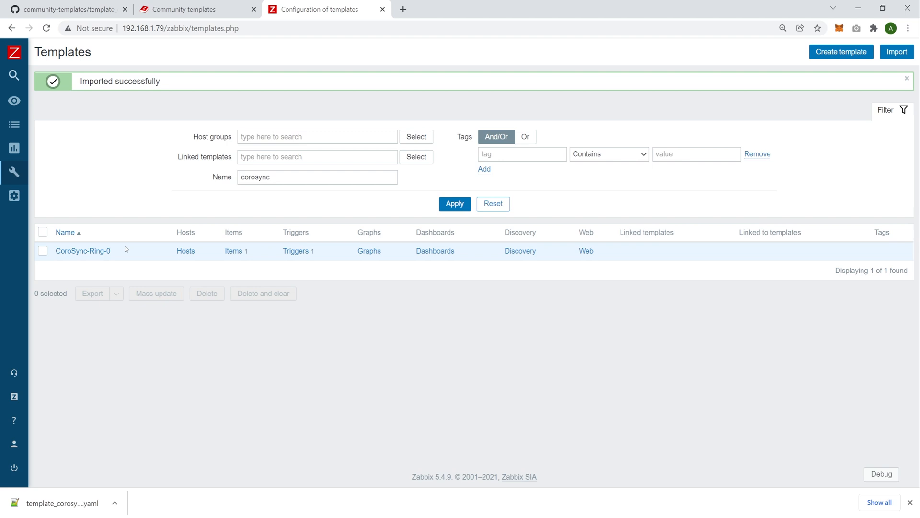
pyautogui.moveTo(139, 247)
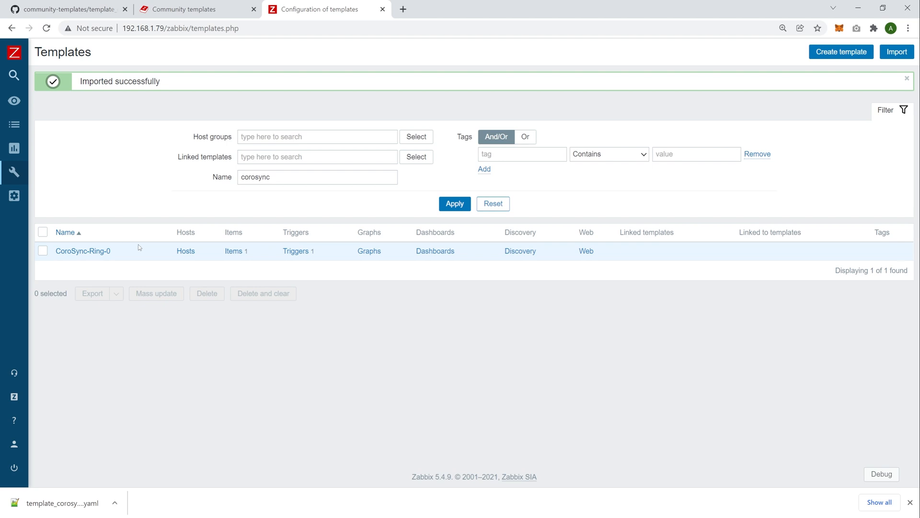
pyautogui.moveTo(145, 137)
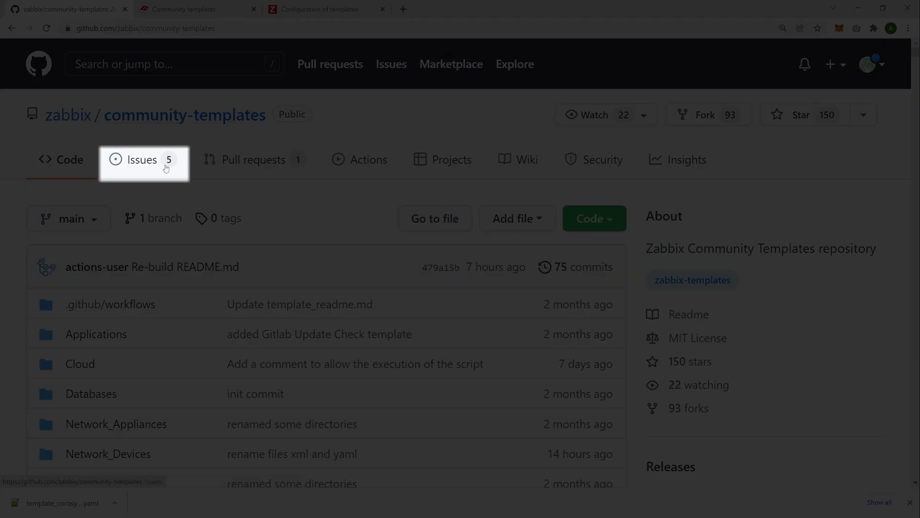
pyautogui.moveTo(147, 172)
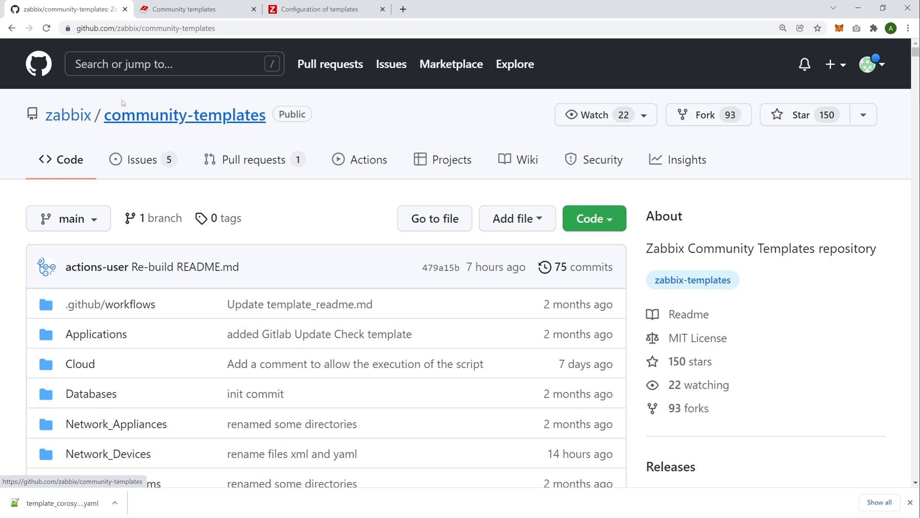
pyautogui.moveTo(715, 121)
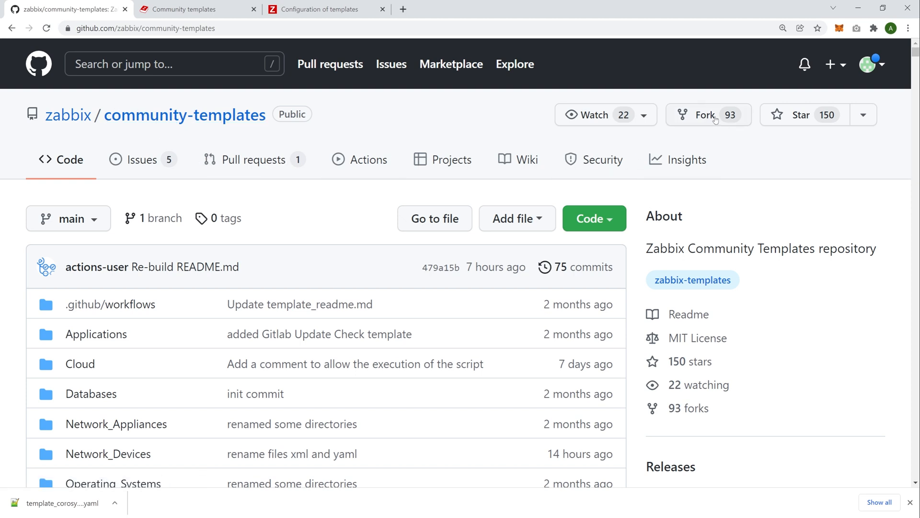
# Go to the existing ArtursZabbix fork and bring README.md into view in the file list
pyautogui.click(707, 114)
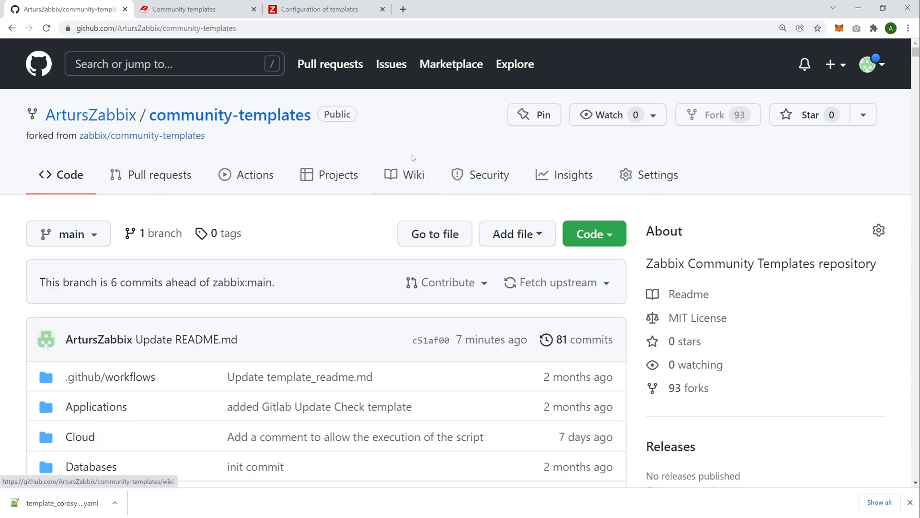
pyautogui.moveTo(413, 140)
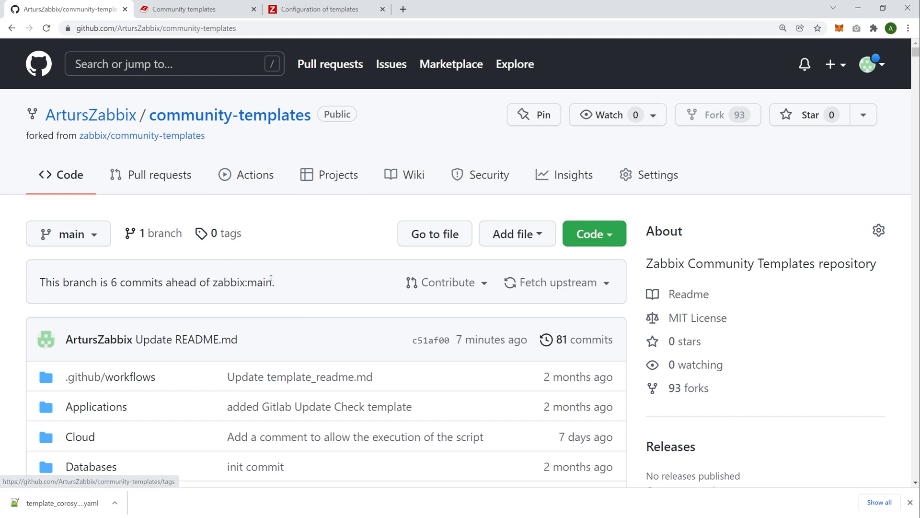
pyautogui.scroll(-3)
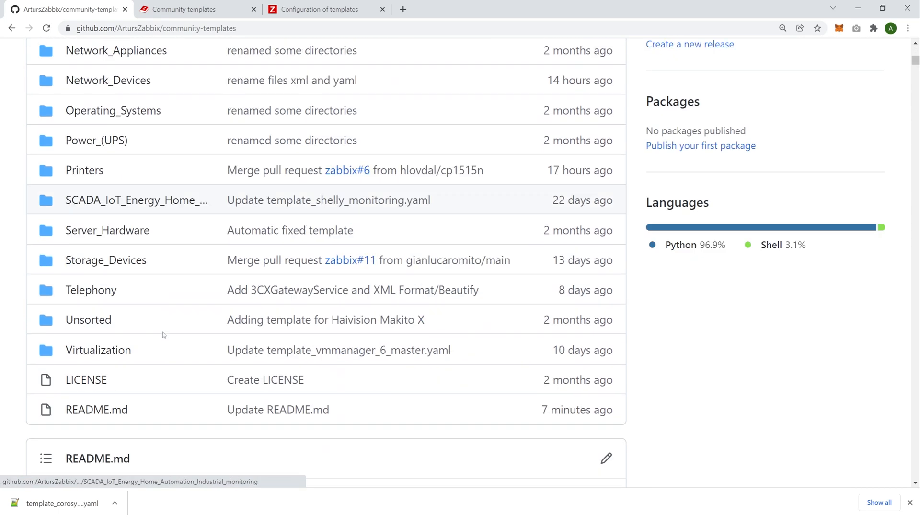
pyautogui.scroll(-3)
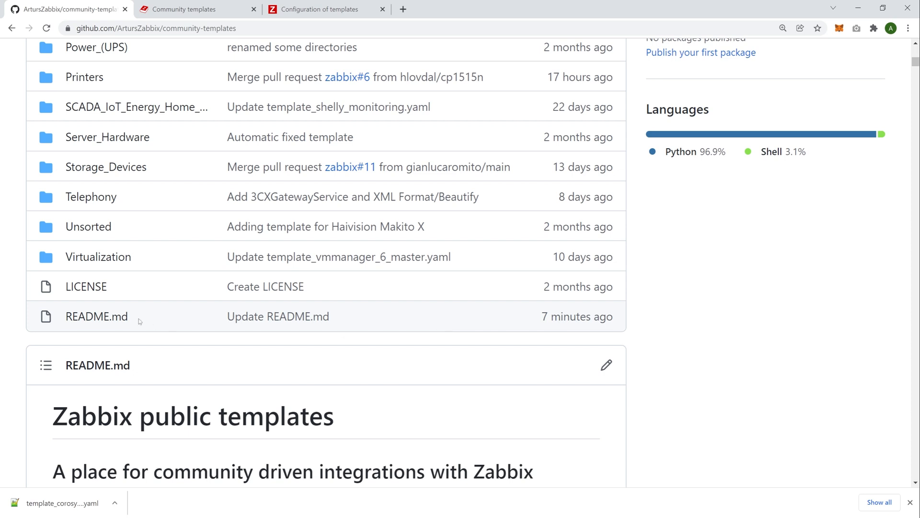
pyautogui.moveTo(96, 316)
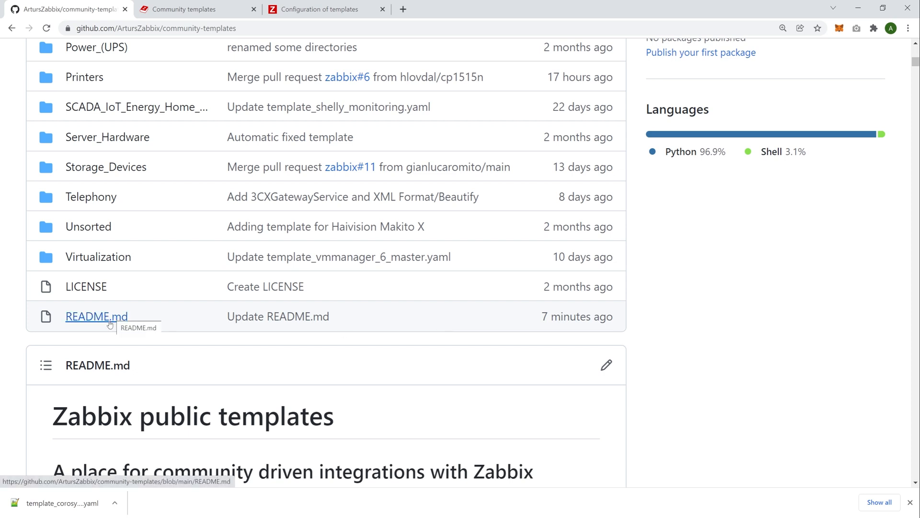
# Add '<DEMONSTRATION>' as line 1 of the fork's README.md and commit directly to main
pyautogui.click(96, 315)
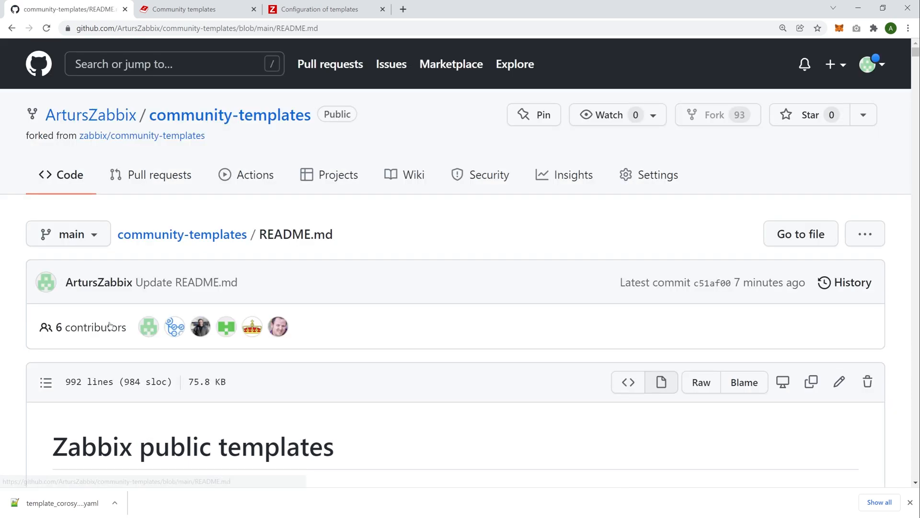
pyautogui.click(840, 382)
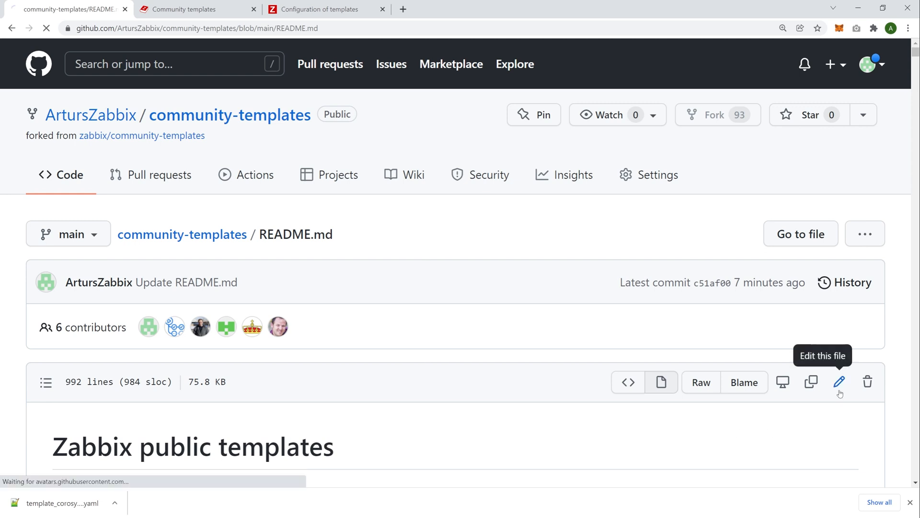
pyautogui.click(839, 382)
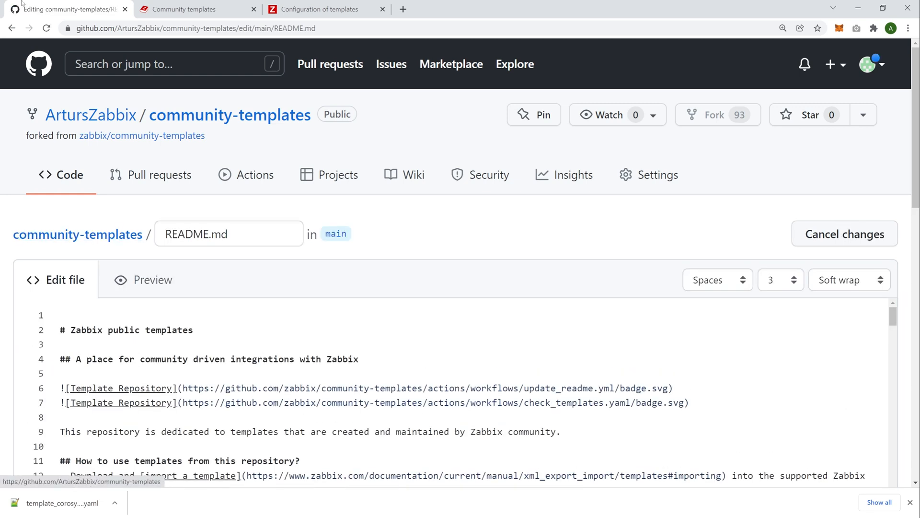
pyautogui.write('<DEMO')
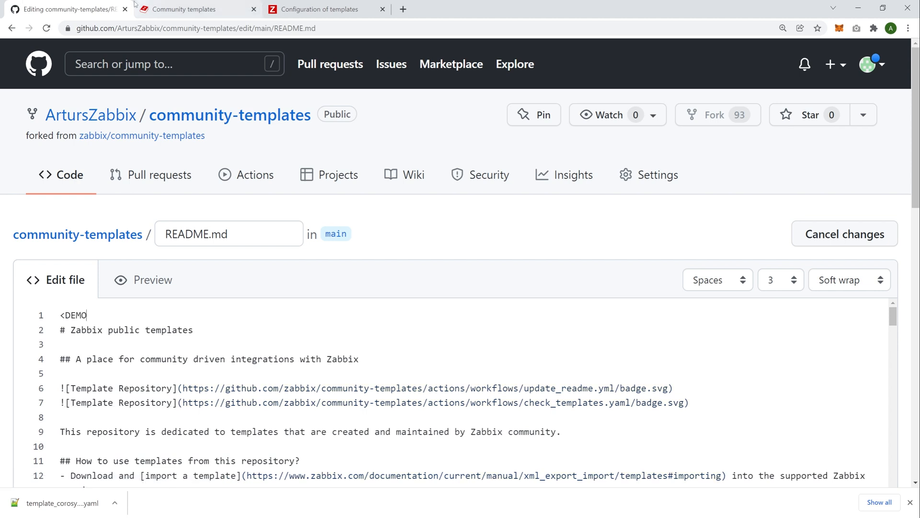
pyautogui.write('NSTRATION>')
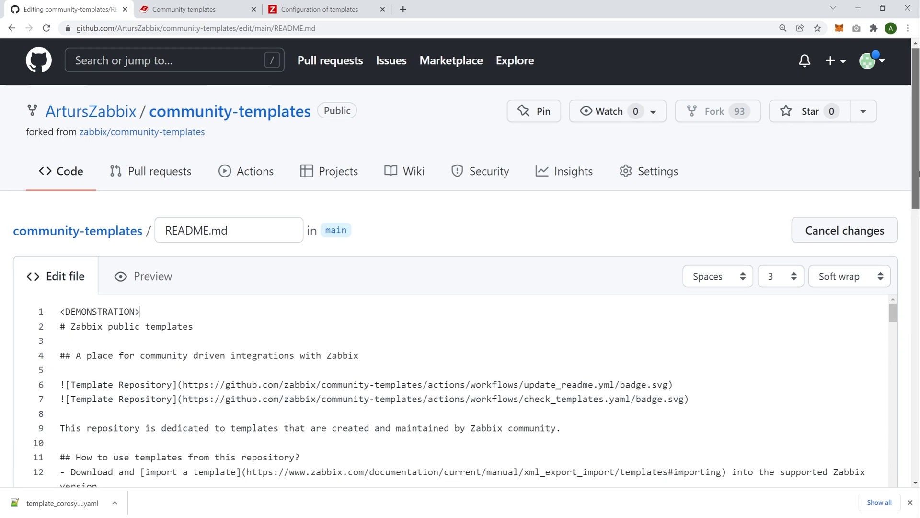
pyautogui.scroll(-3)
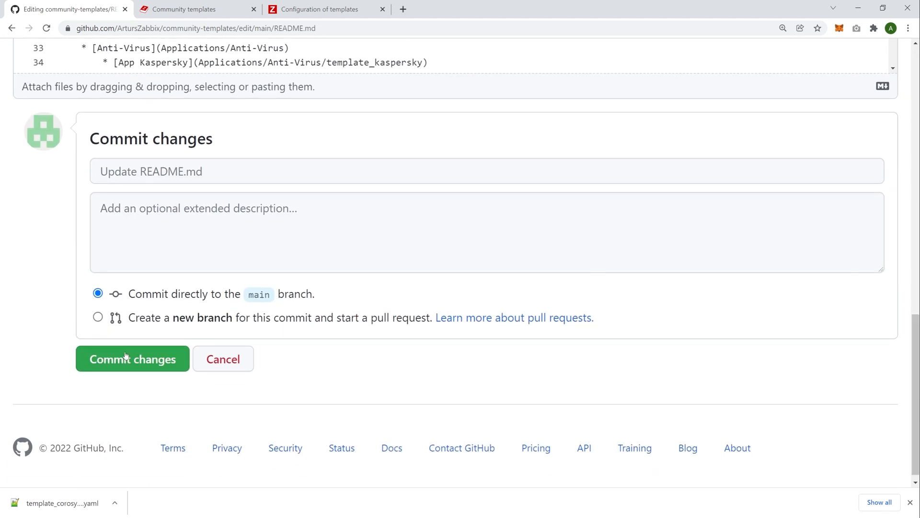
pyautogui.click(133, 359)
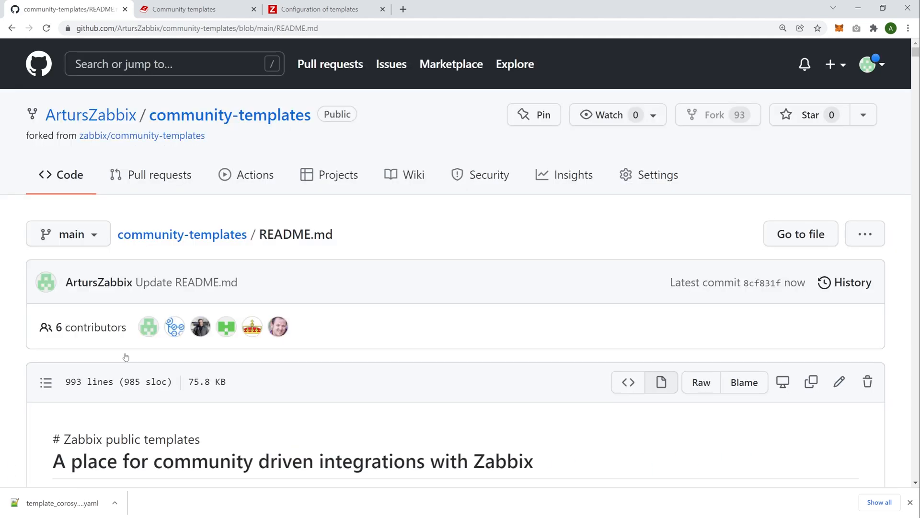
pyautogui.moveTo(164, 175)
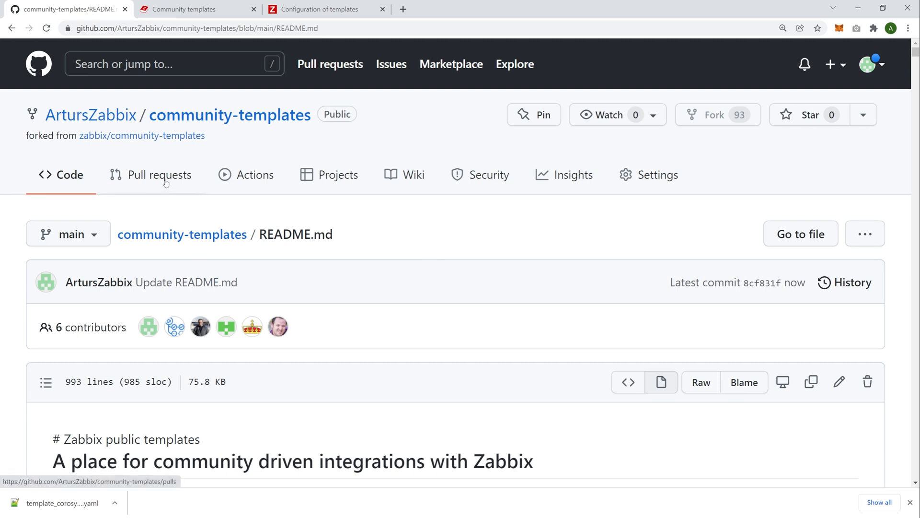
# Start a new pull request to compare the fork's main against zabbix:main
pyautogui.click(160, 174)
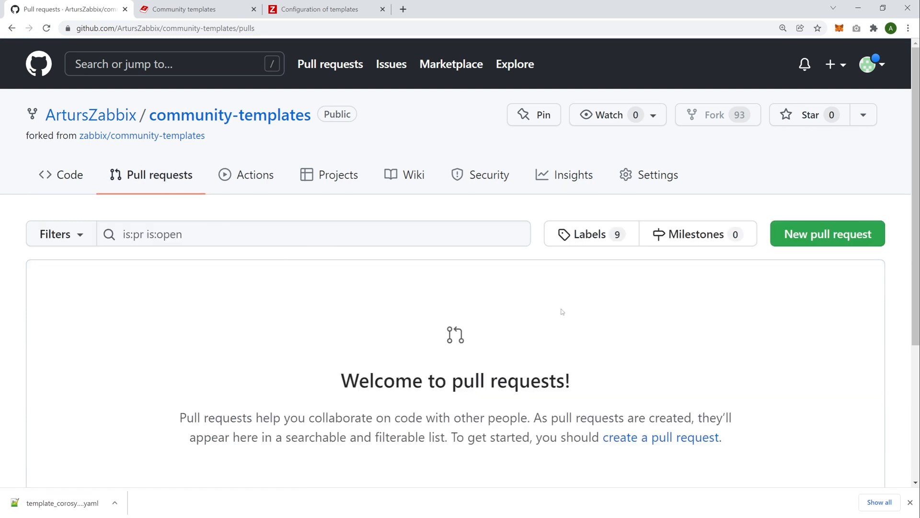
pyautogui.click(698, 234)
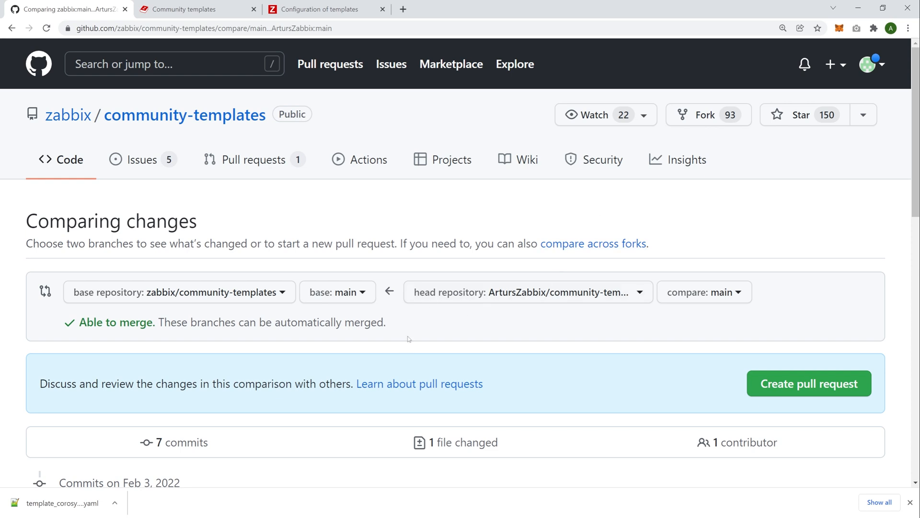
pyautogui.moveTo(427, 329)
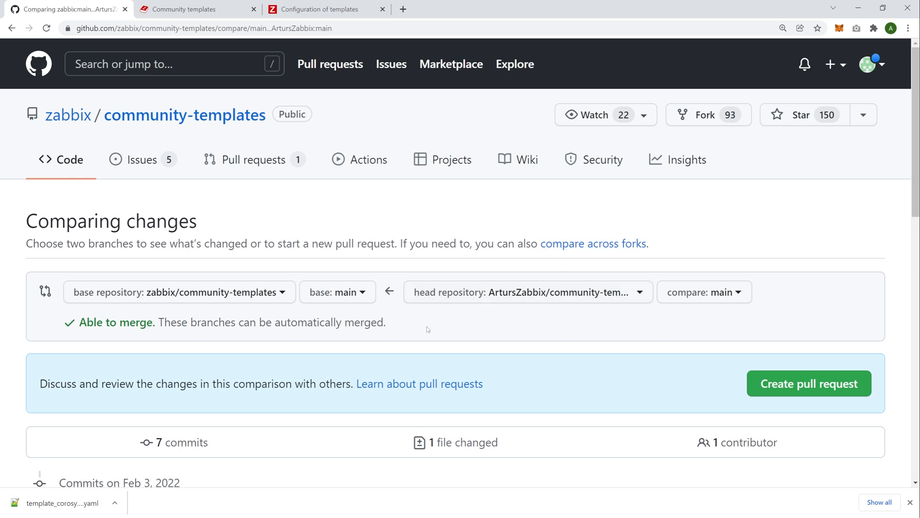
pyautogui.moveTo(249, 236)
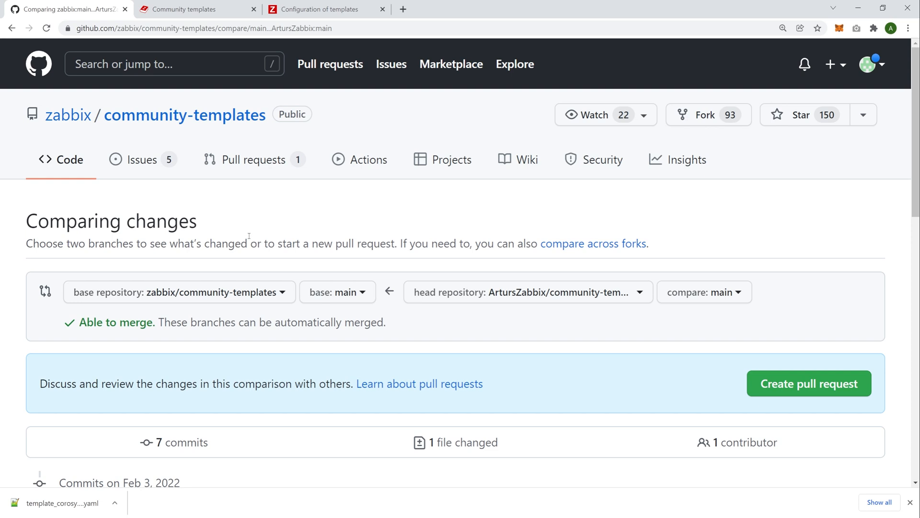
pyautogui.moveTo(184, 114)
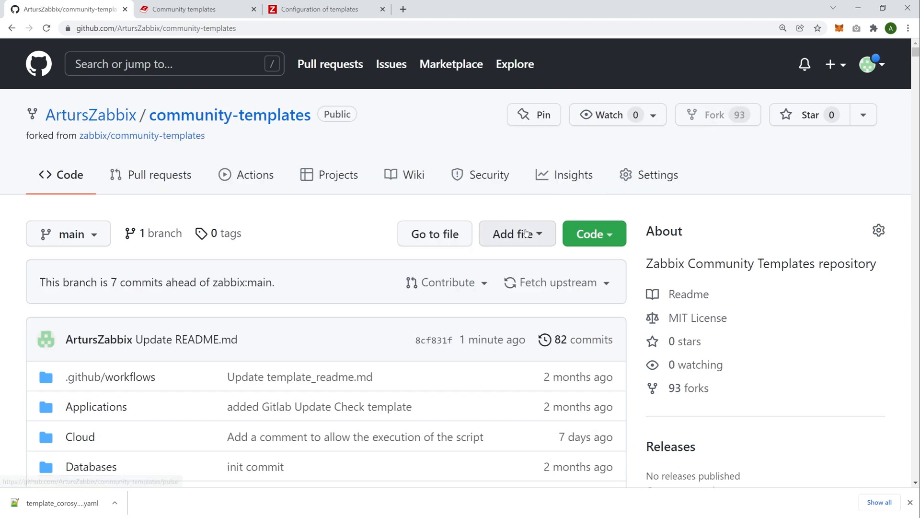
pyautogui.click(516, 232)
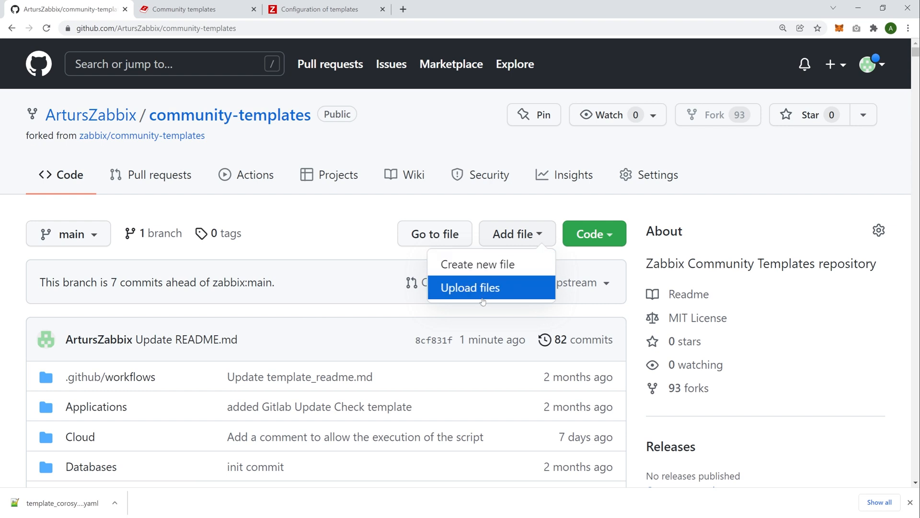
pyautogui.moveTo(470, 286)
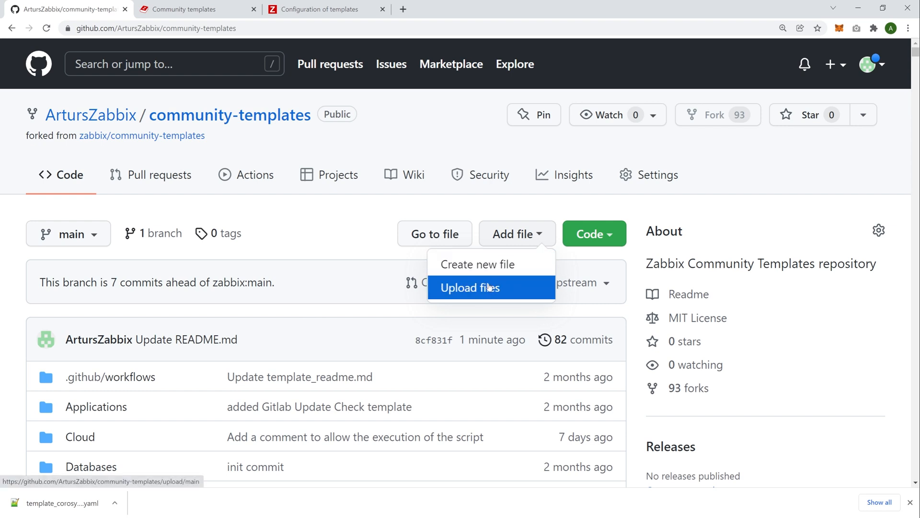
pyautogui.moveTo(409, 244)
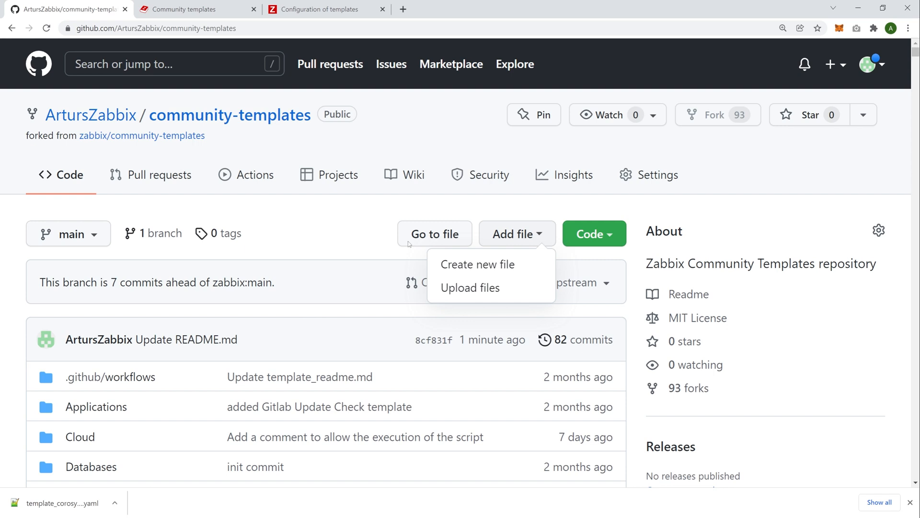
pyautogui.moveTo(297, 179)
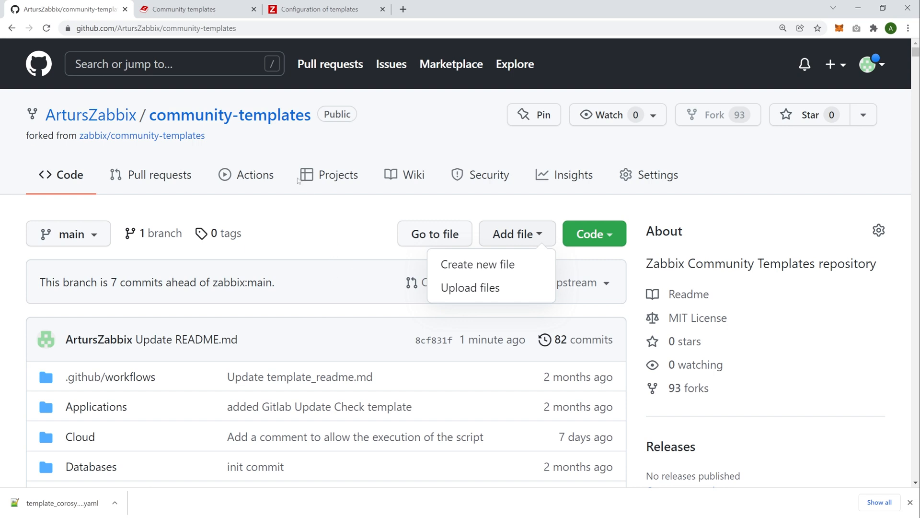
pyautogui.moveTo(197, 206)
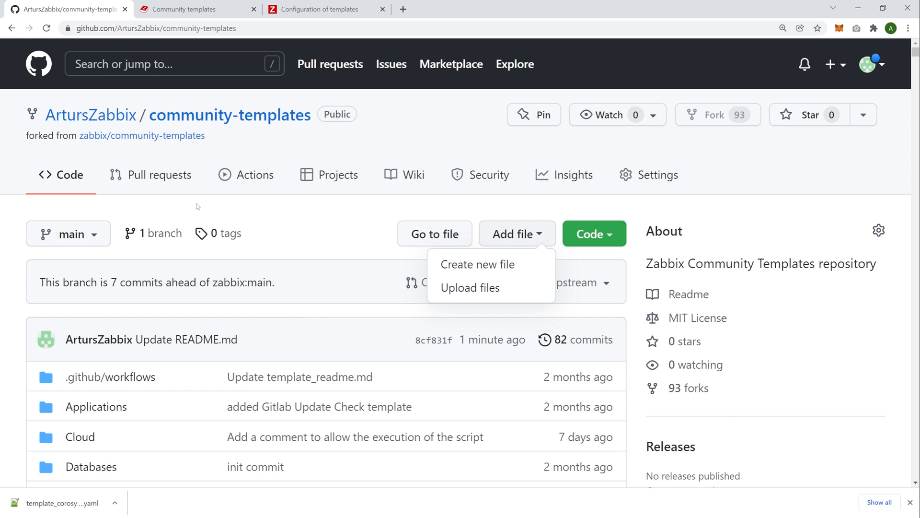
pyautogui.moveTo(319, 231)
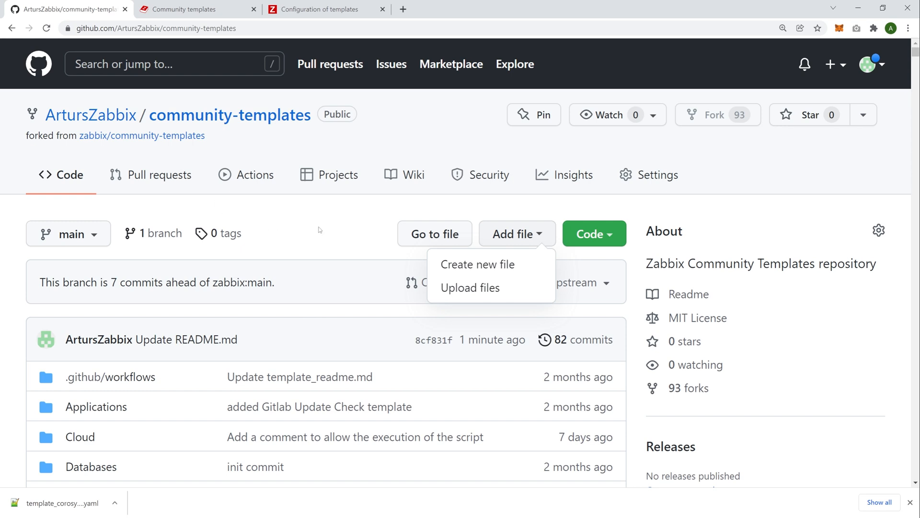
pyautogui.moveTo(321, 236)
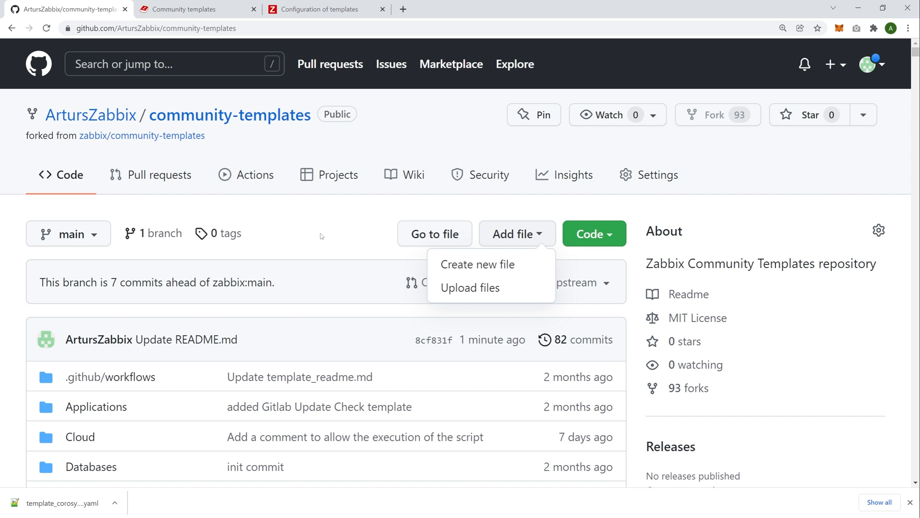
pyautogui.moveTo(284, 232)
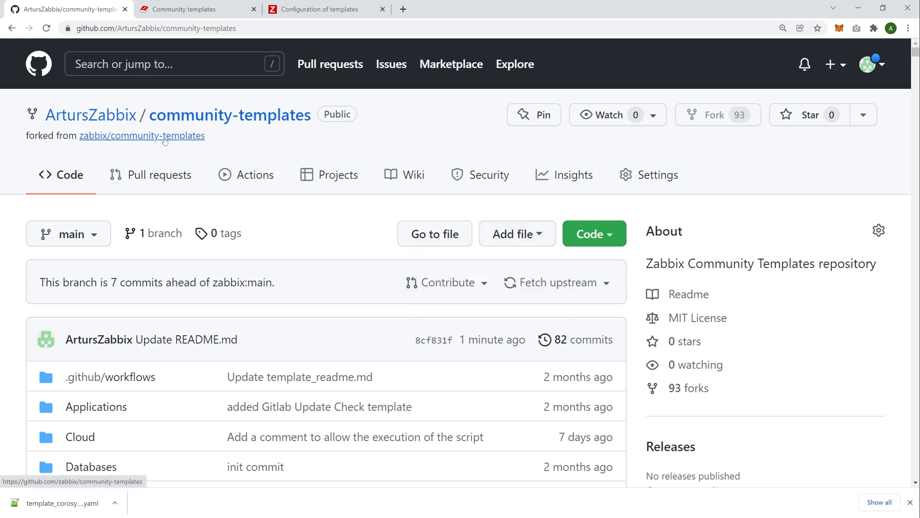
# Return to upstream zabbix/community-templates and open VEEAM-Agents from the README's Backup list
pyautogui.click(142, 135)
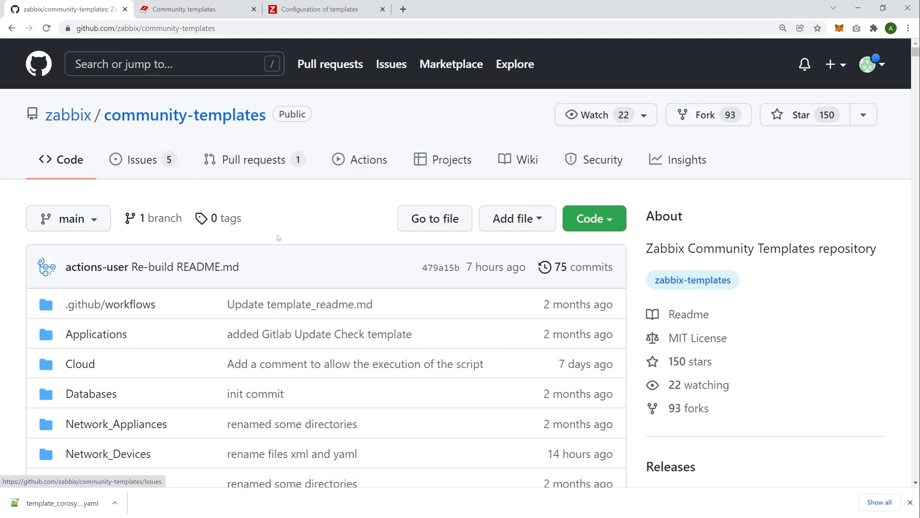
pyautogui.scroll(-3)
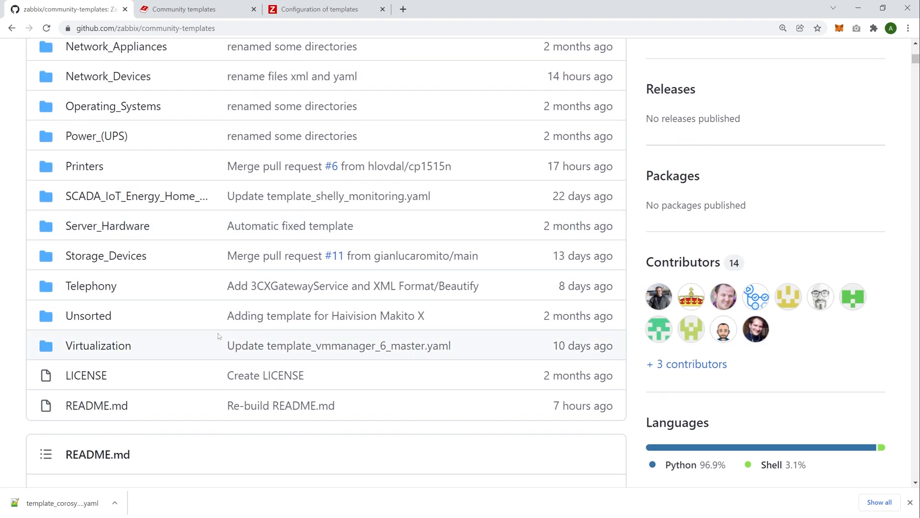
pyautogui.scroll(-3)
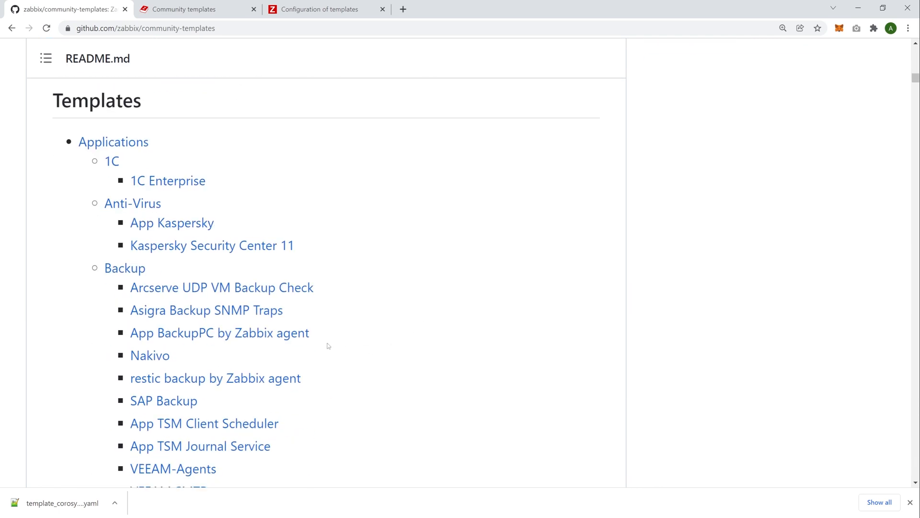
pyautogui.scroll(-3)
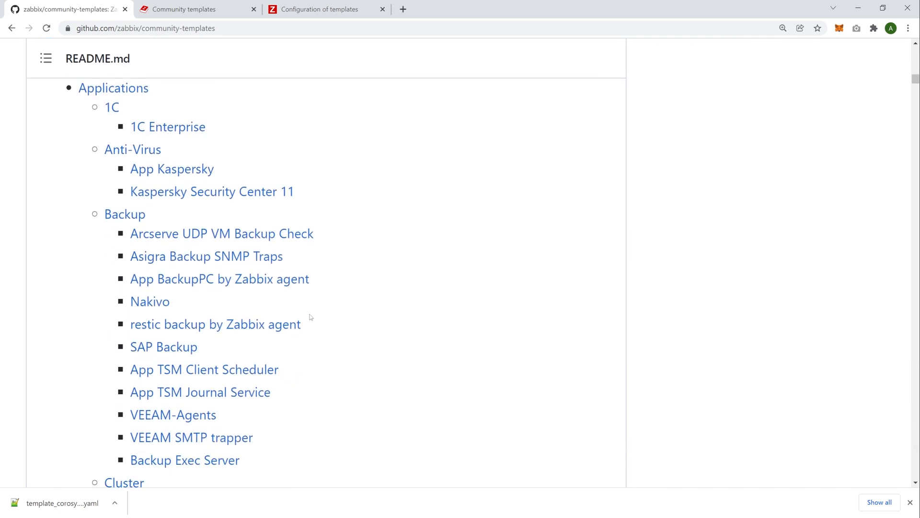
pyautogui.click(173, 414)
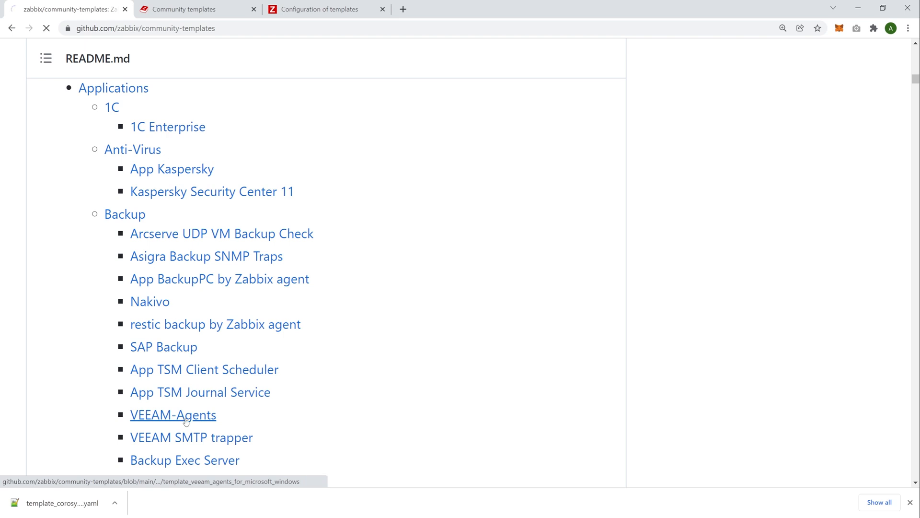
# Read through the VEEAM-Agents 5.4 template README and its item list
pyautogui.click(174, 414)
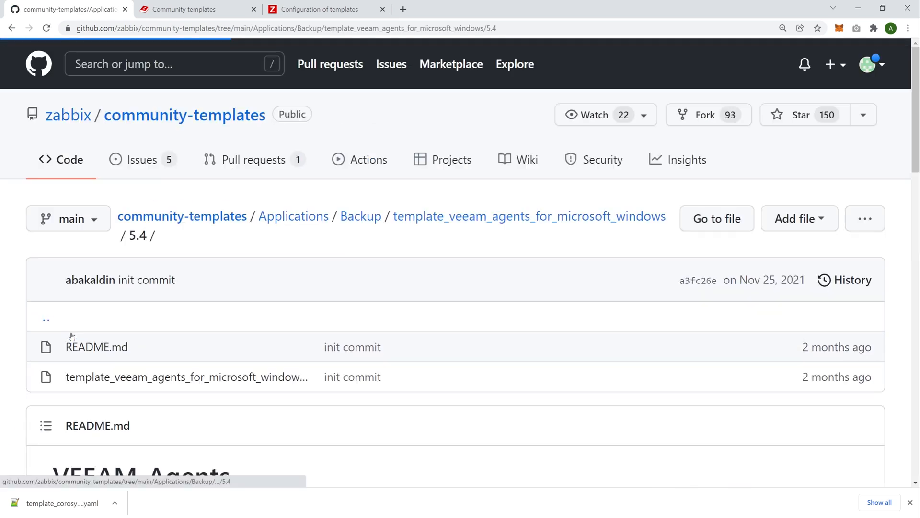
pyautogui.scroll(-3)
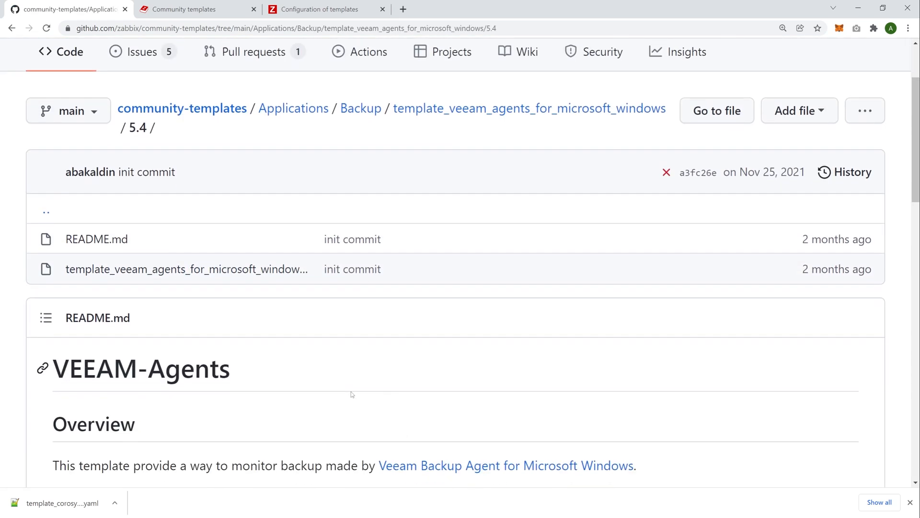
pyautogui.scroll(-3)
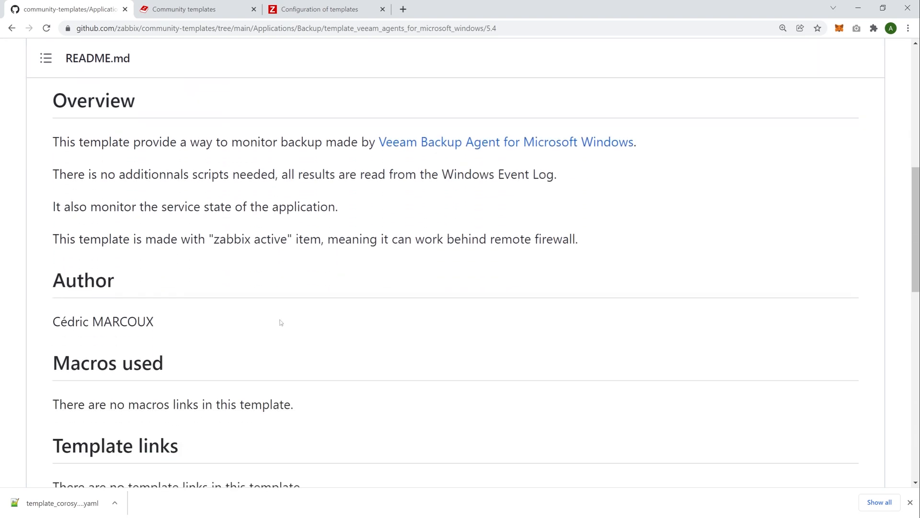
pyautogui.scroll(-3)
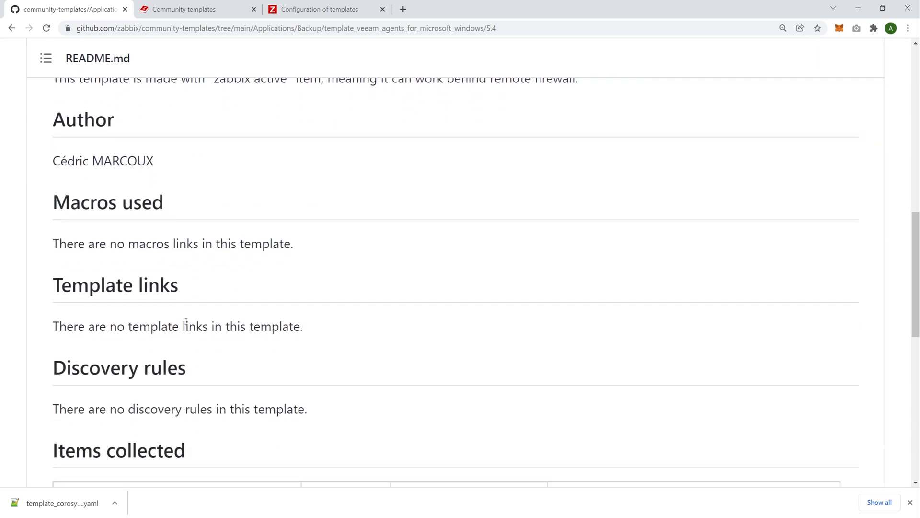
pyautogui.scroll(-3)
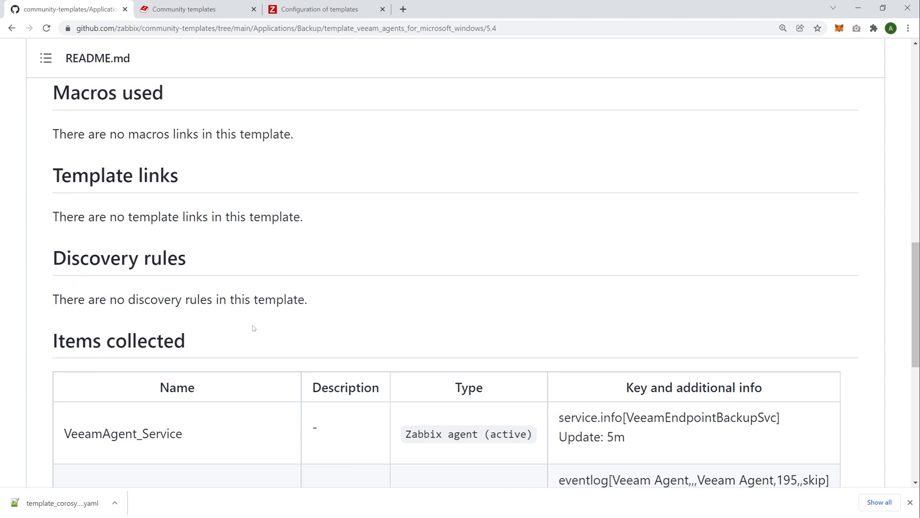
pyautogui.scroll(-3)
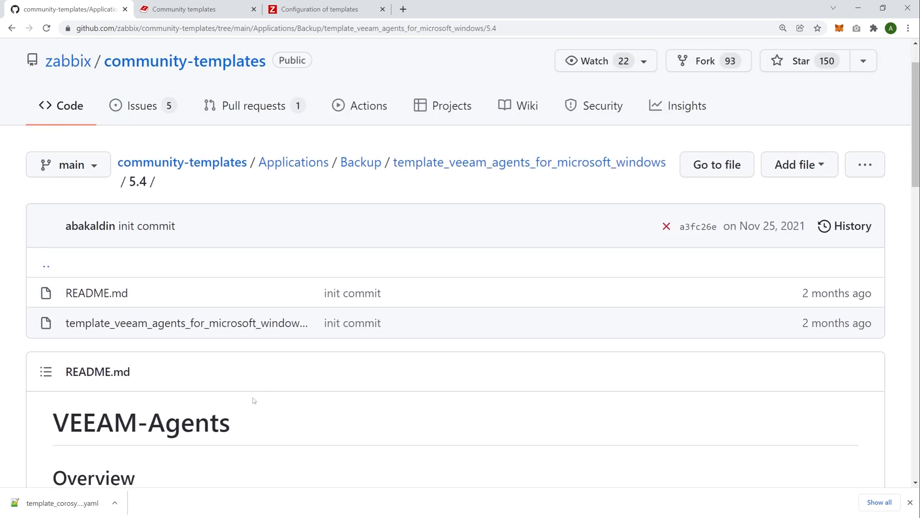
pyautogui.scroll(-3)
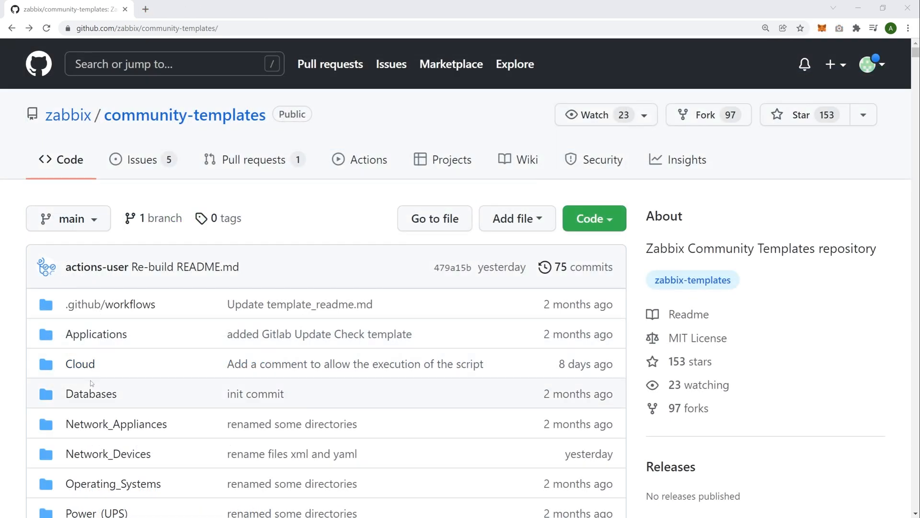
# Browse the Databases templates folder of community-templates
pyautogui.click(91, 393)
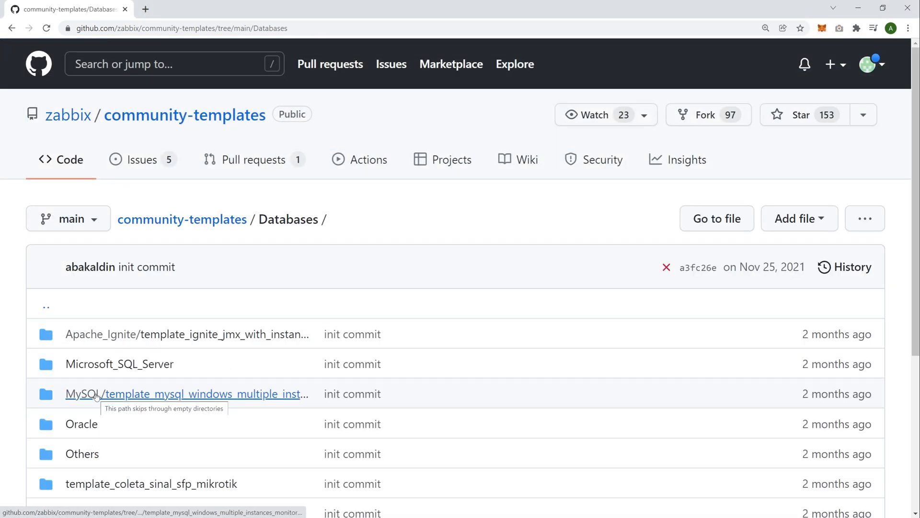
pyautogui.scroll(-3)
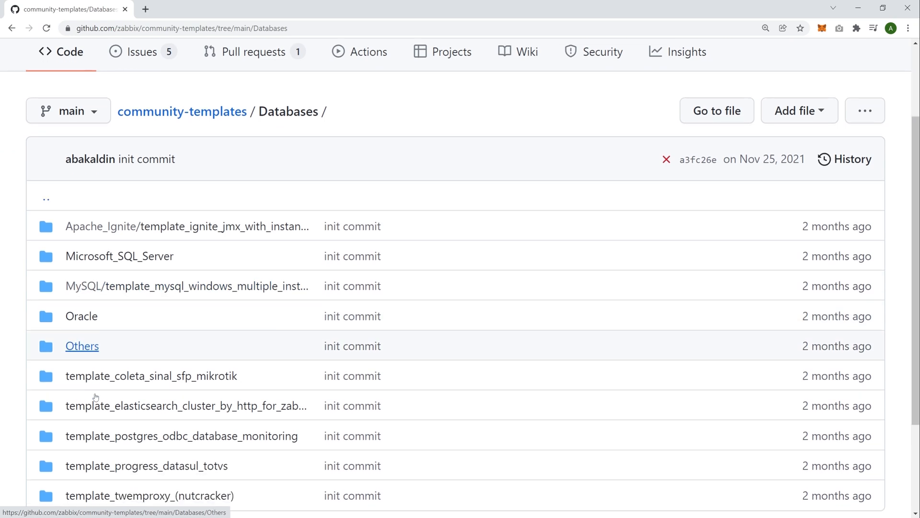
pyautogui.scroll(-3)
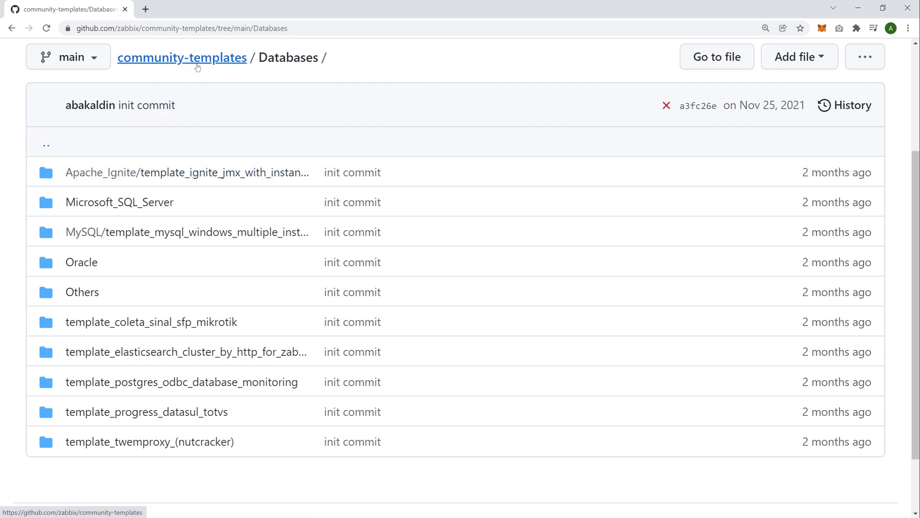
# Return to the repository home and enter the Network_Devices templates folder
pyautogui.click(183, 57)
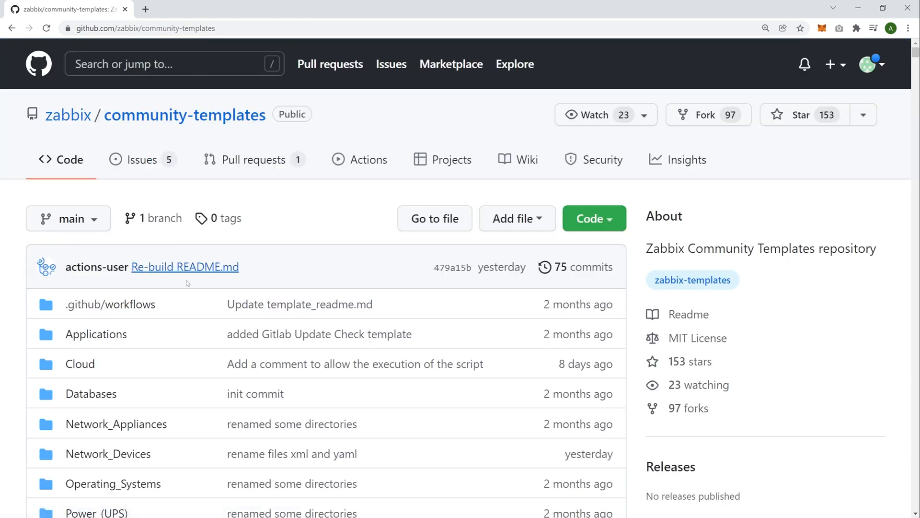
pyautogui.moveTo(109, 453)
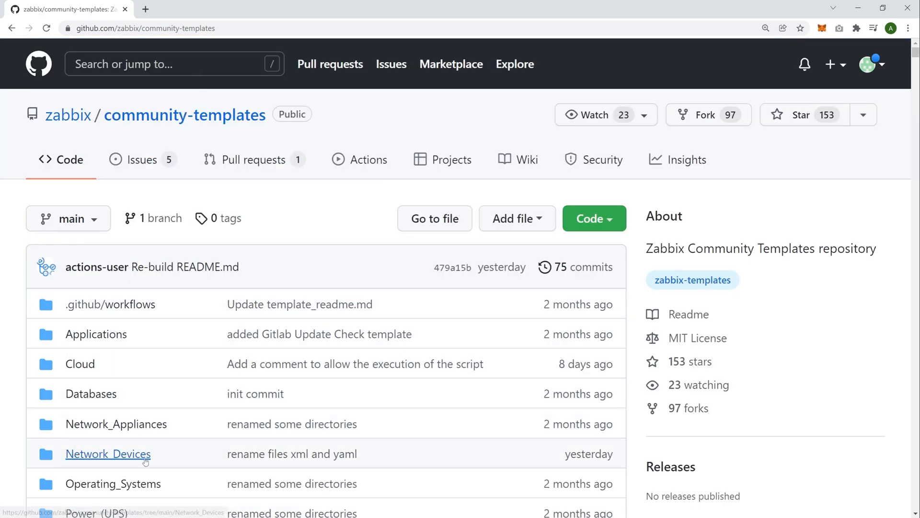
pyautogui.click(109, 453)
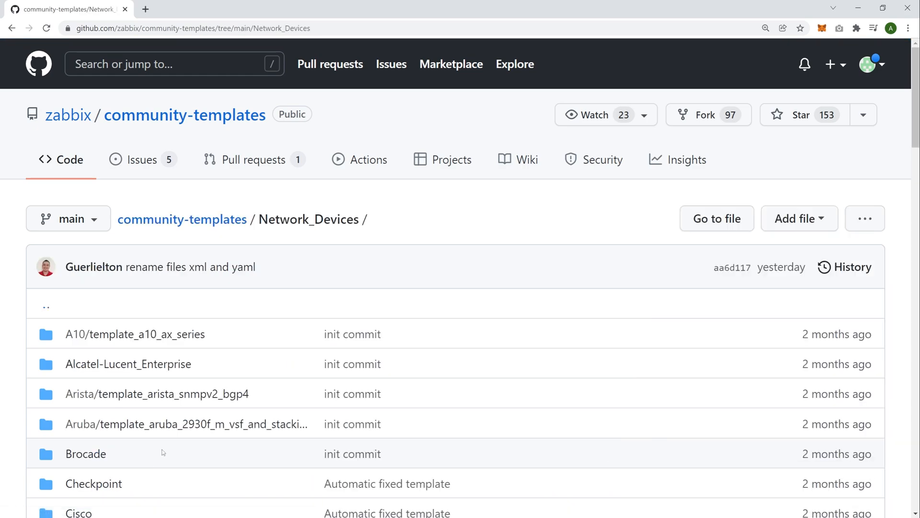